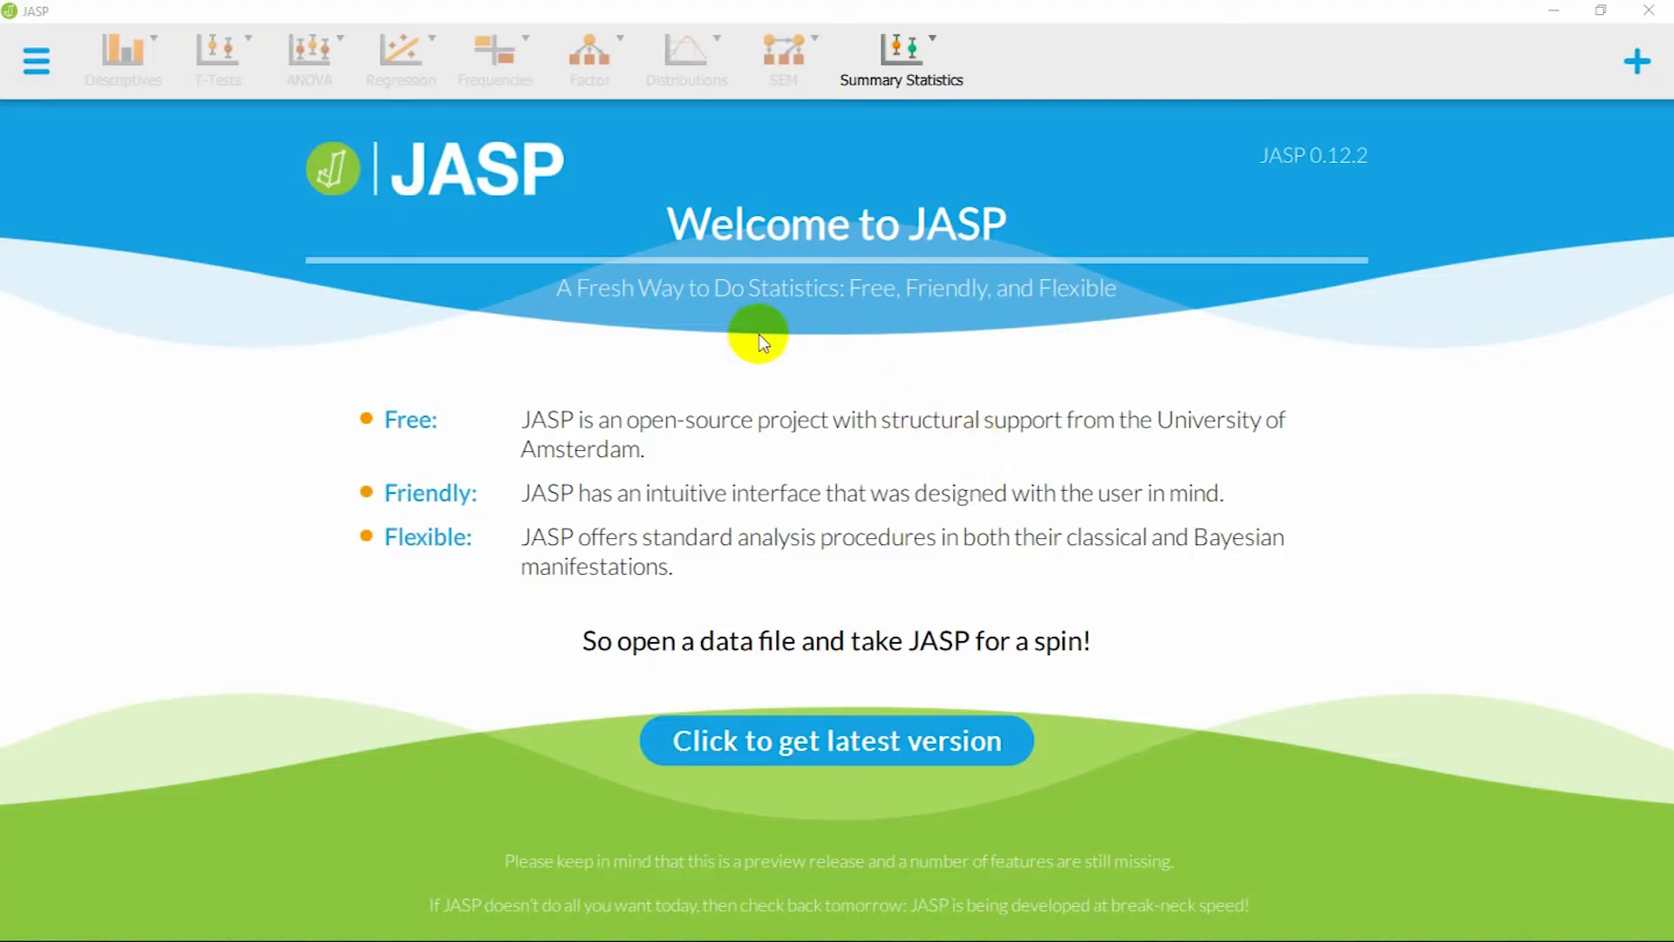
pyautogui.moveTo(190, 120)
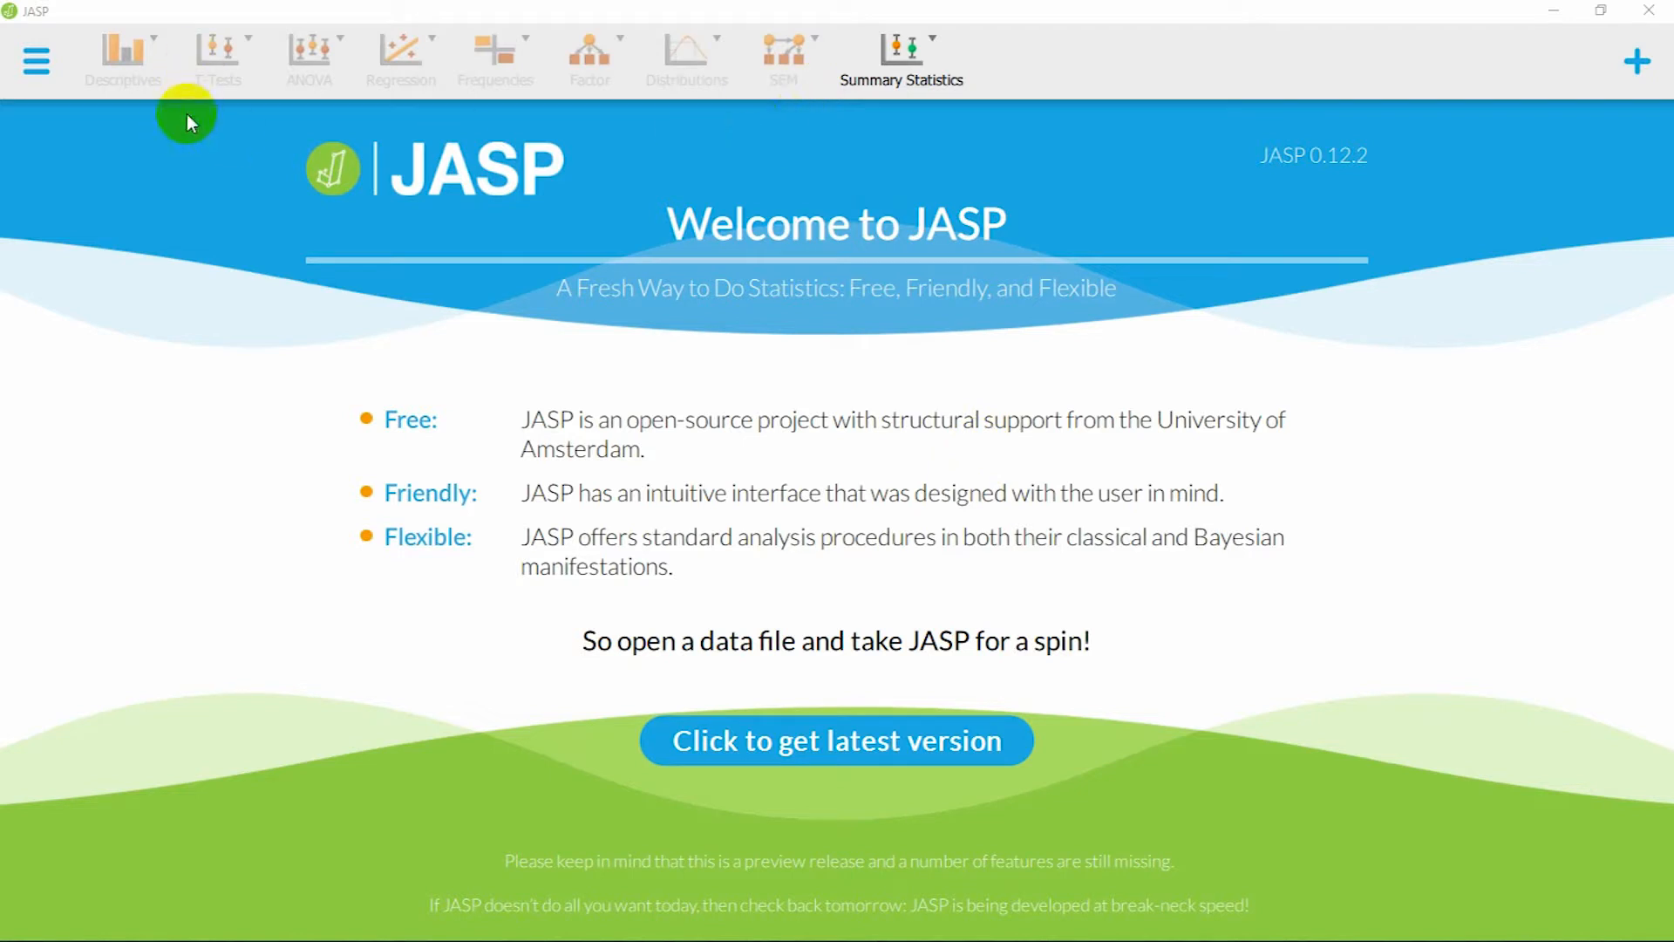
pyautogui.moveTo(497, 432)
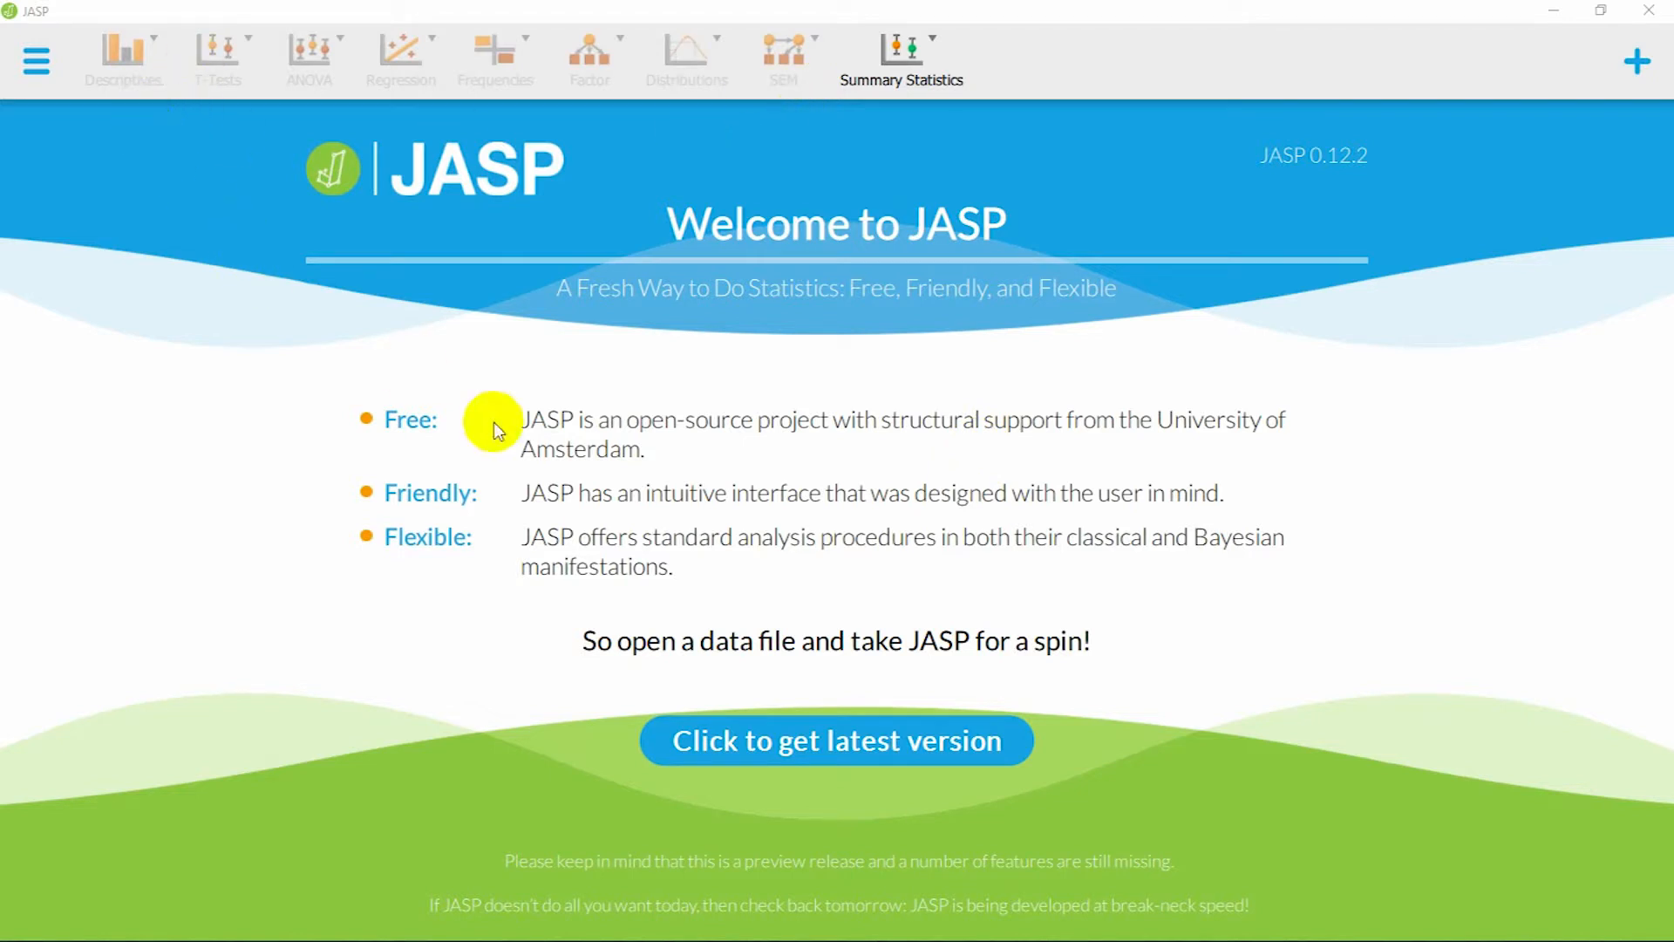
# Step: Load the SatisfactionandCertainty data file from the JASP main menu
pyautogui.click(33, 59)
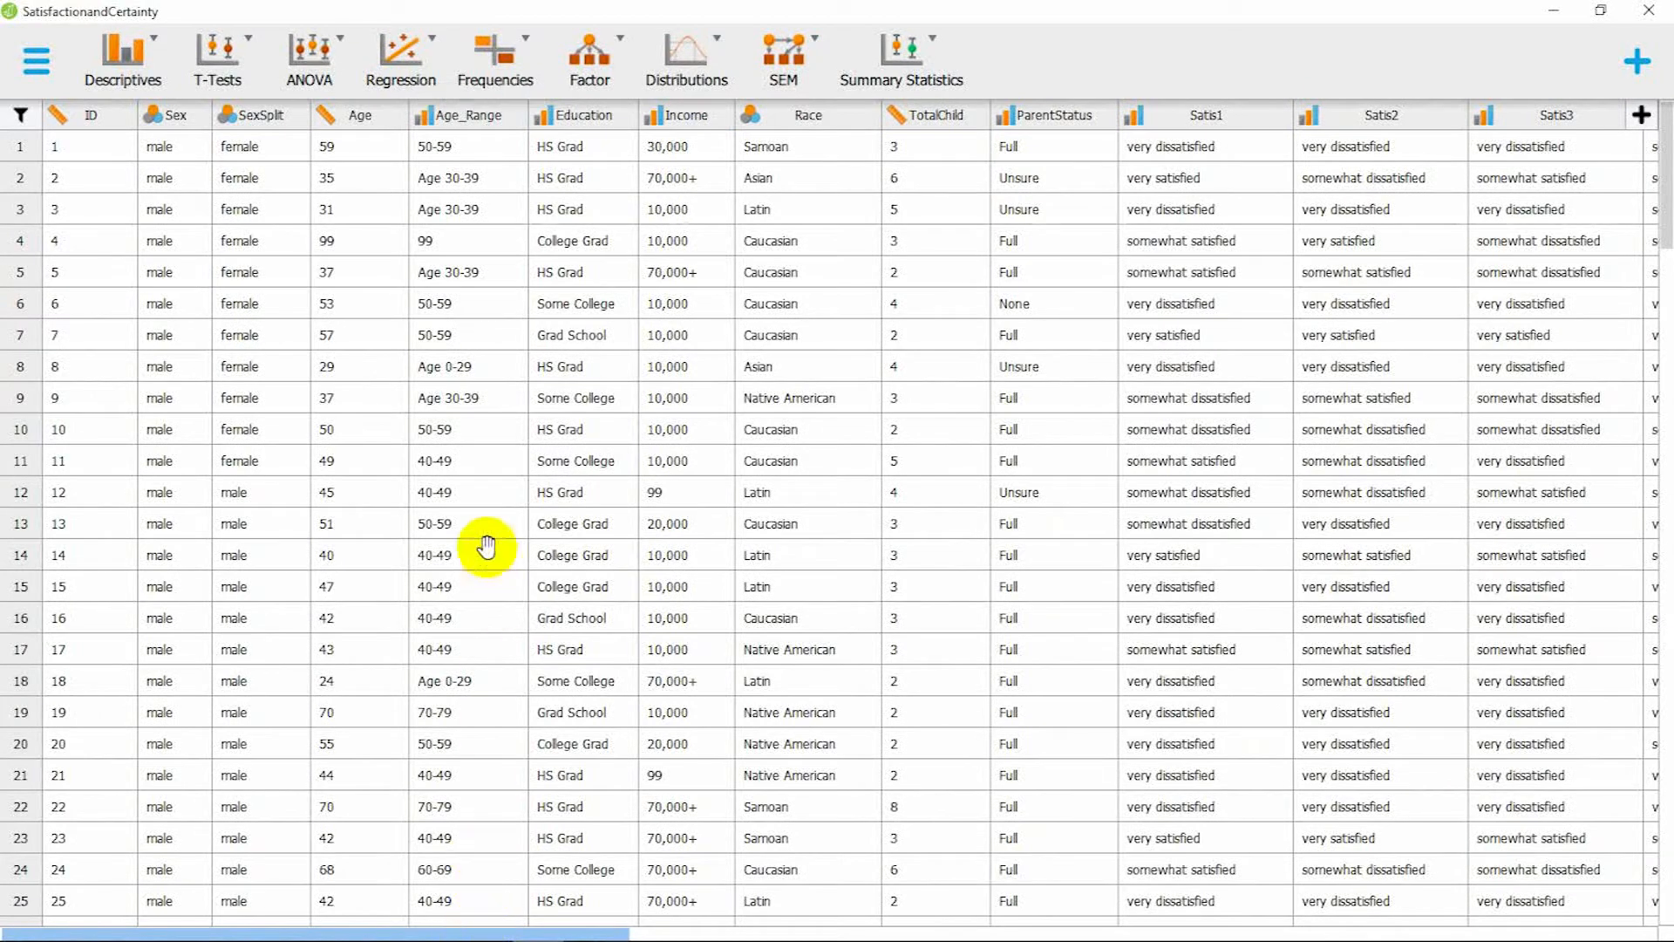
pyautogui.moveTo(485, 546)
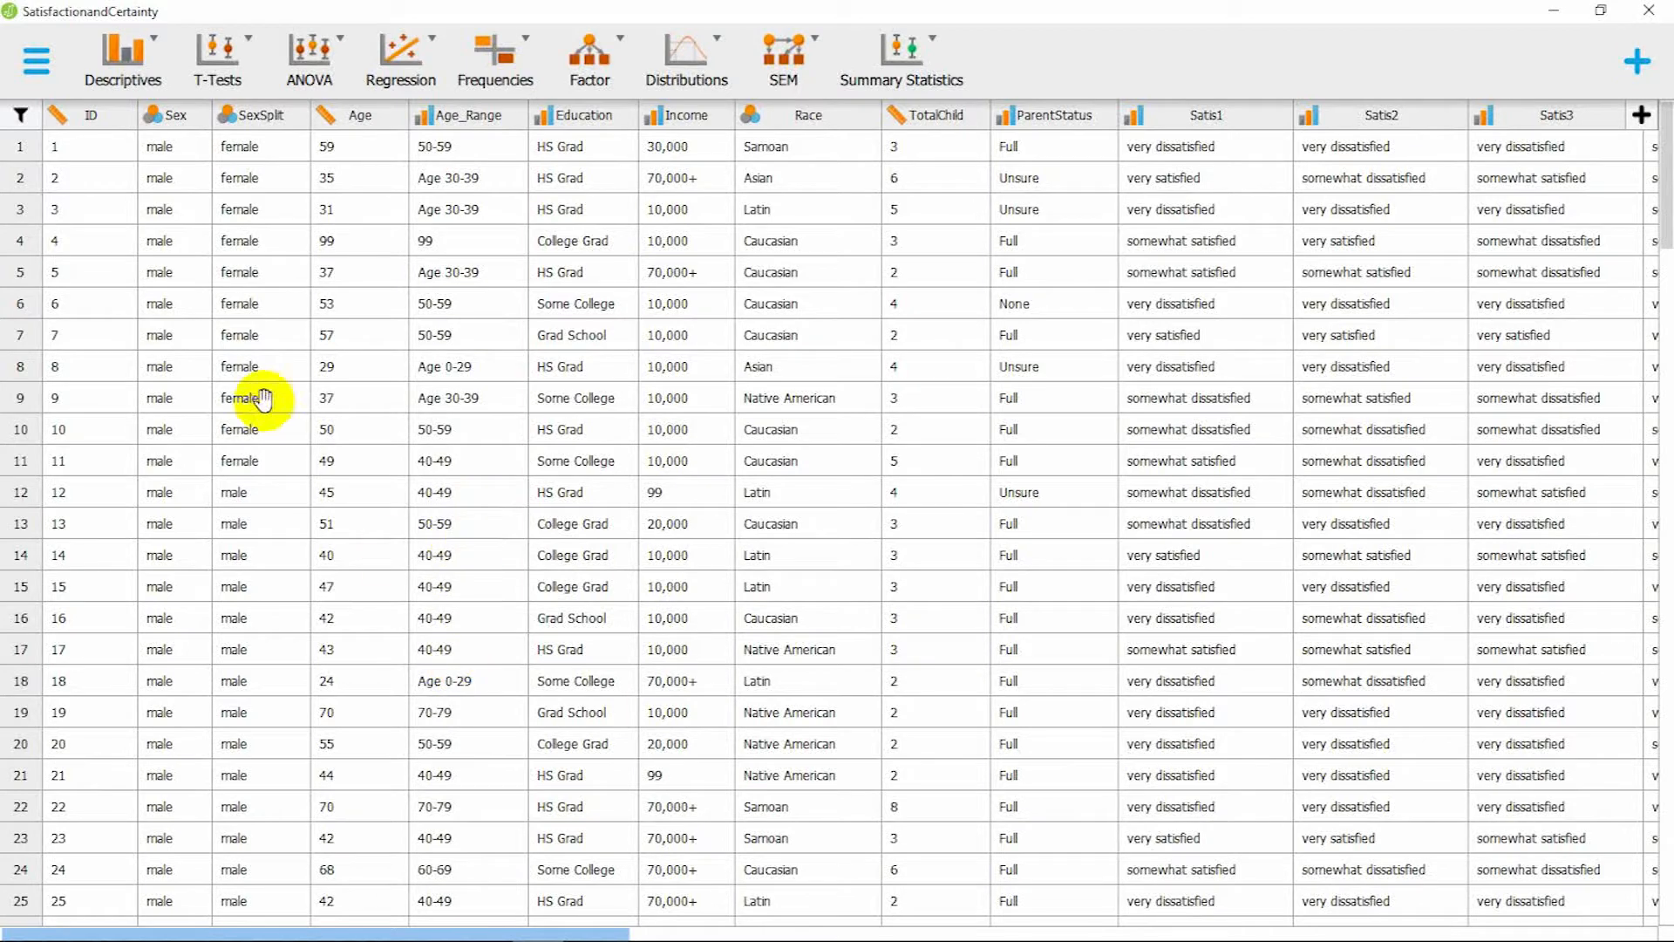
pyautogui.moveTo(262, 398)
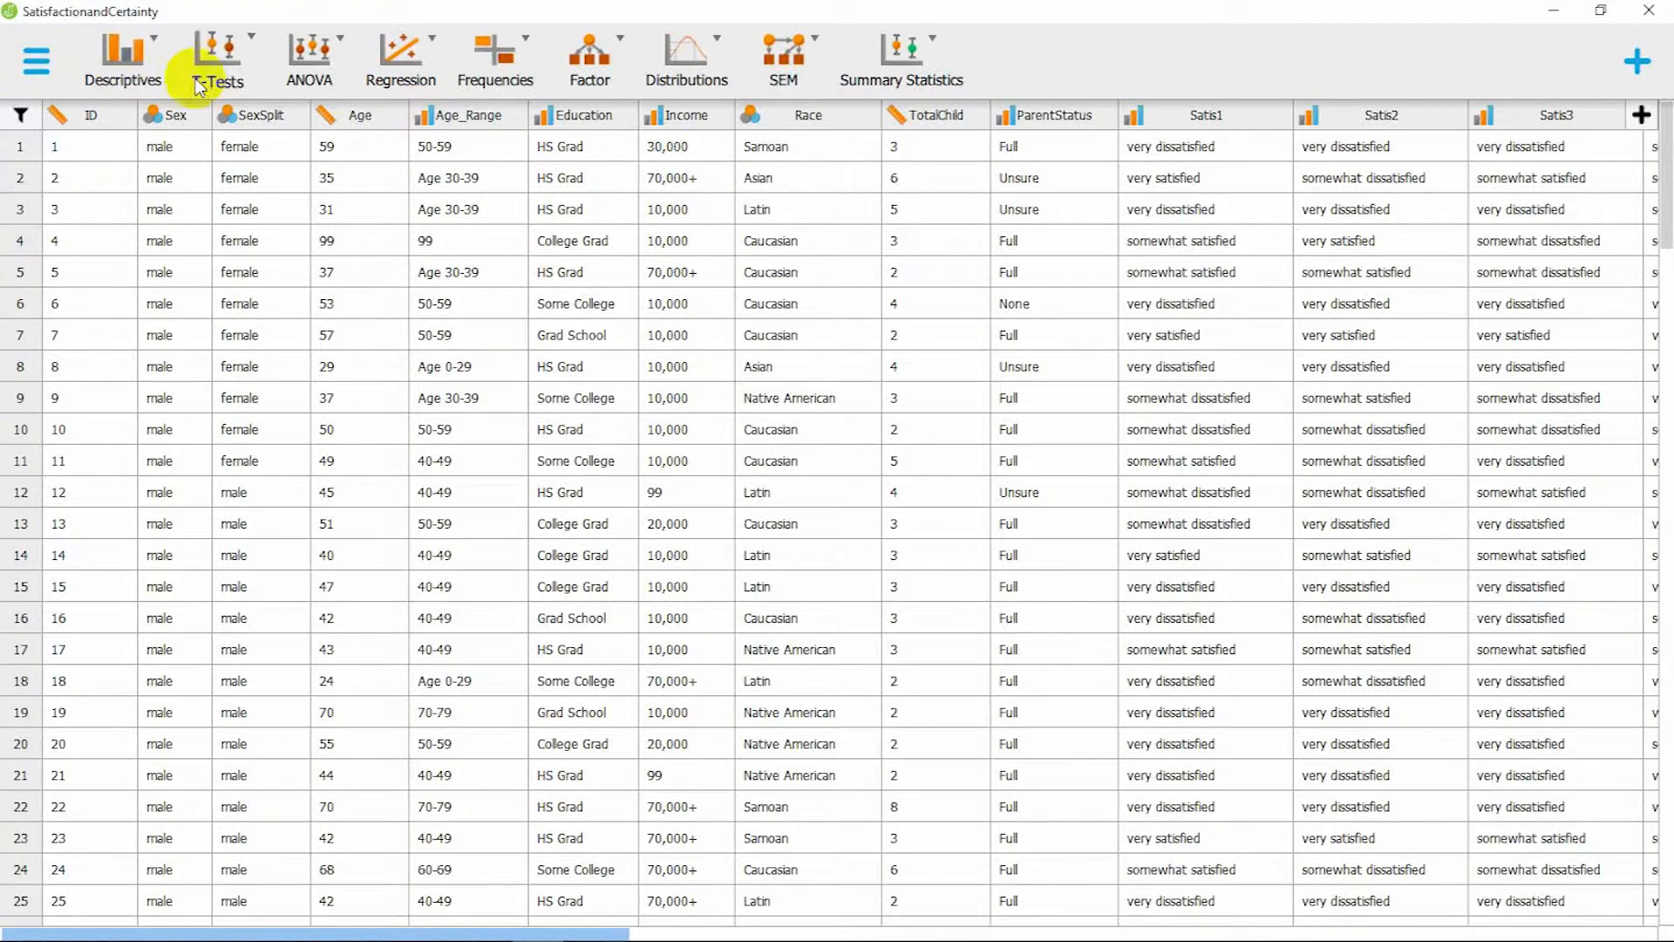
pyautogui.moveTo(404, 54)
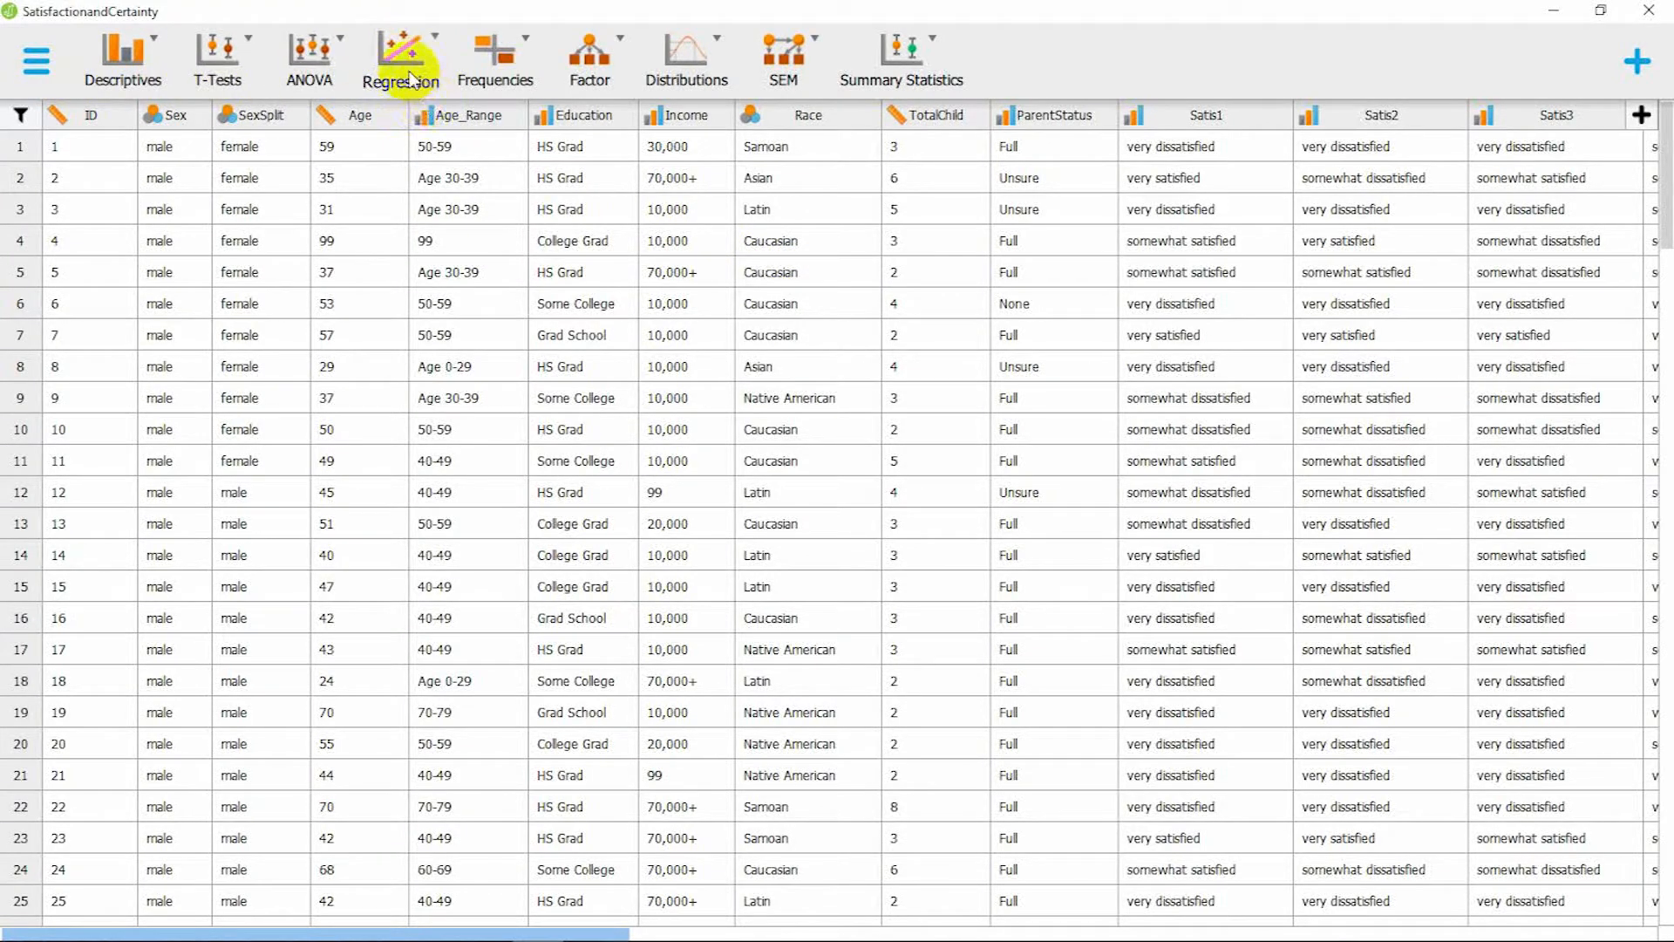
# Step: Start a Correlation analysis under Regression and select SatAve and ClarAve in the variable list
pyautogui.click(401, 53)
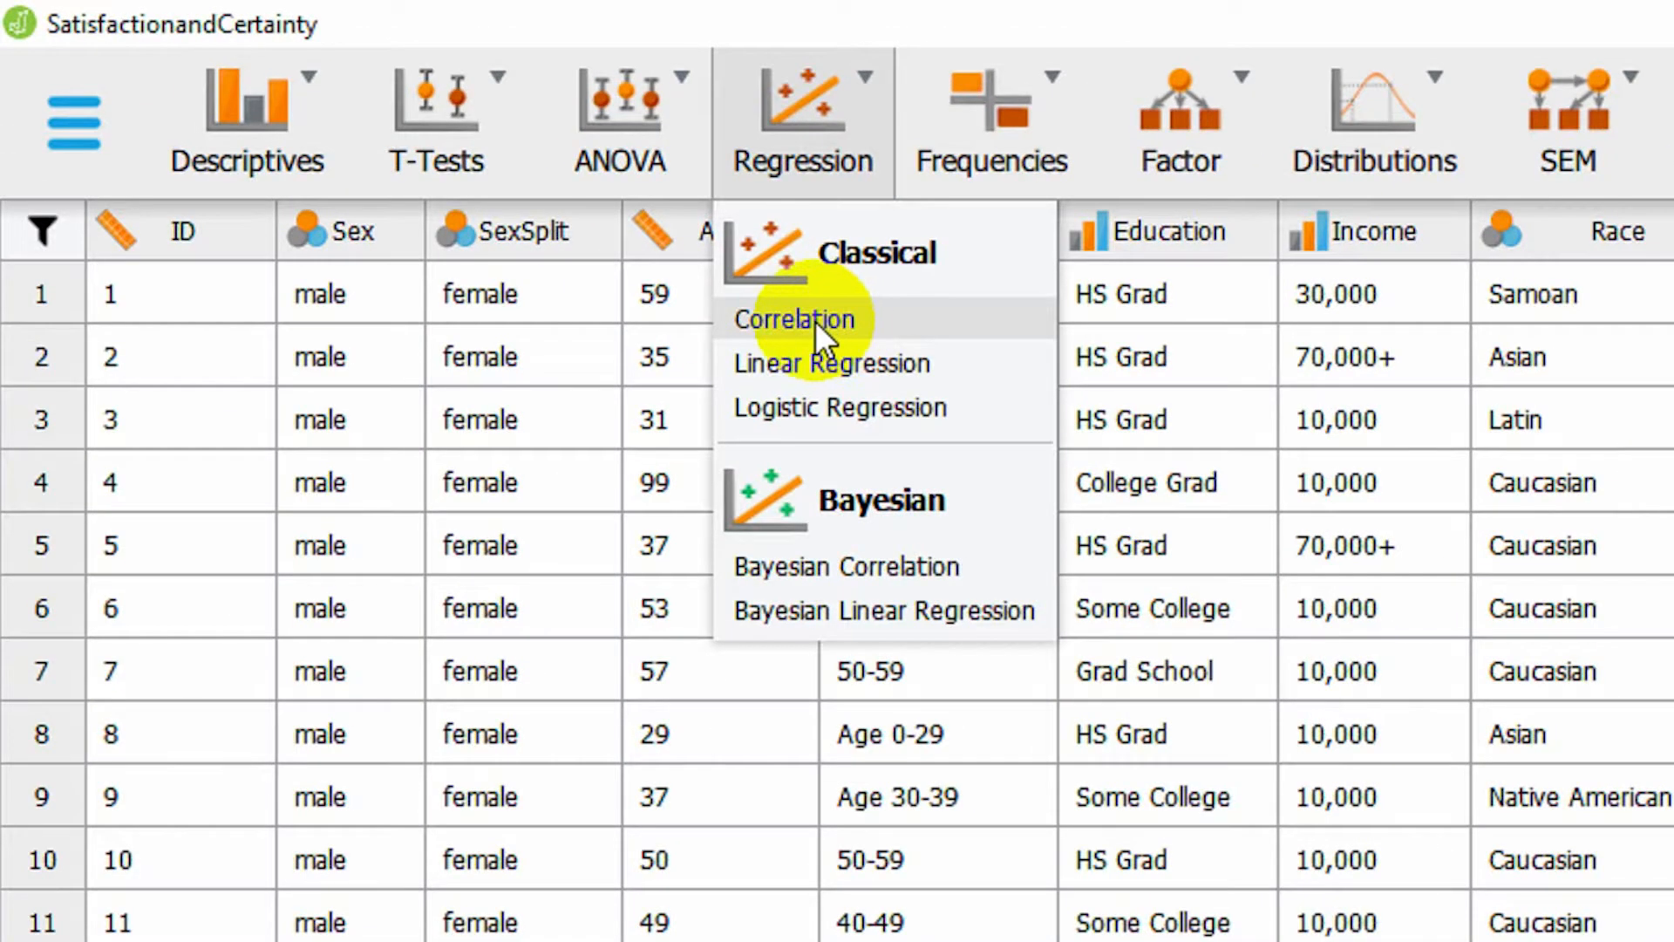
pyautogui.click(795, 319)
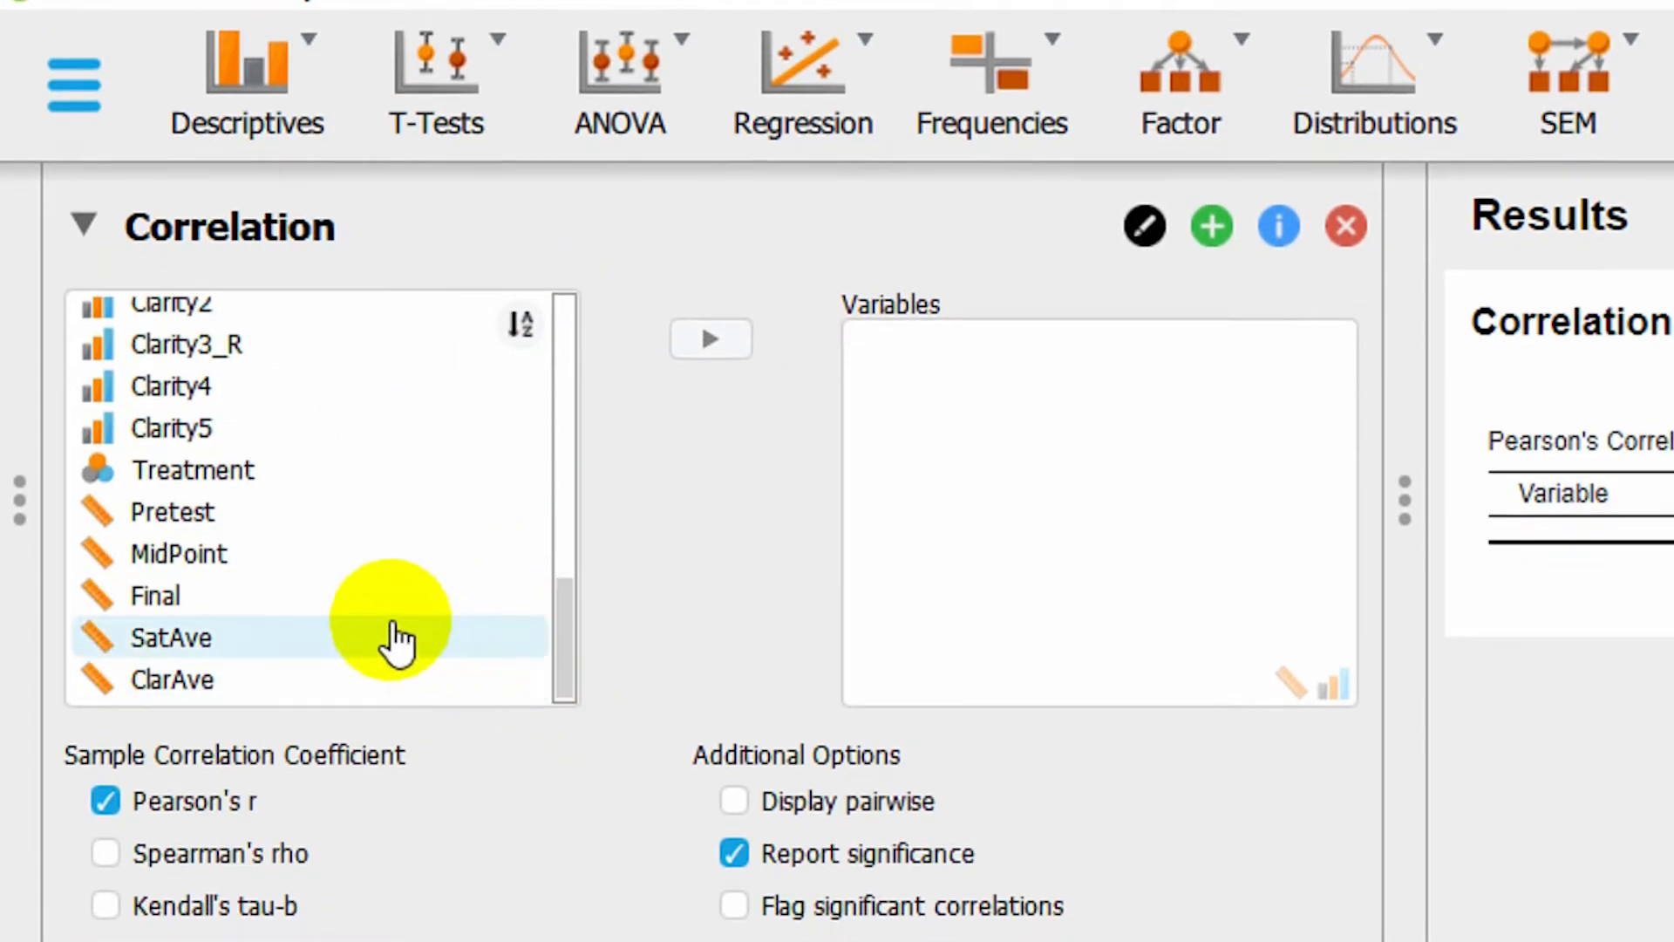
pyautogui.click(171, 638)
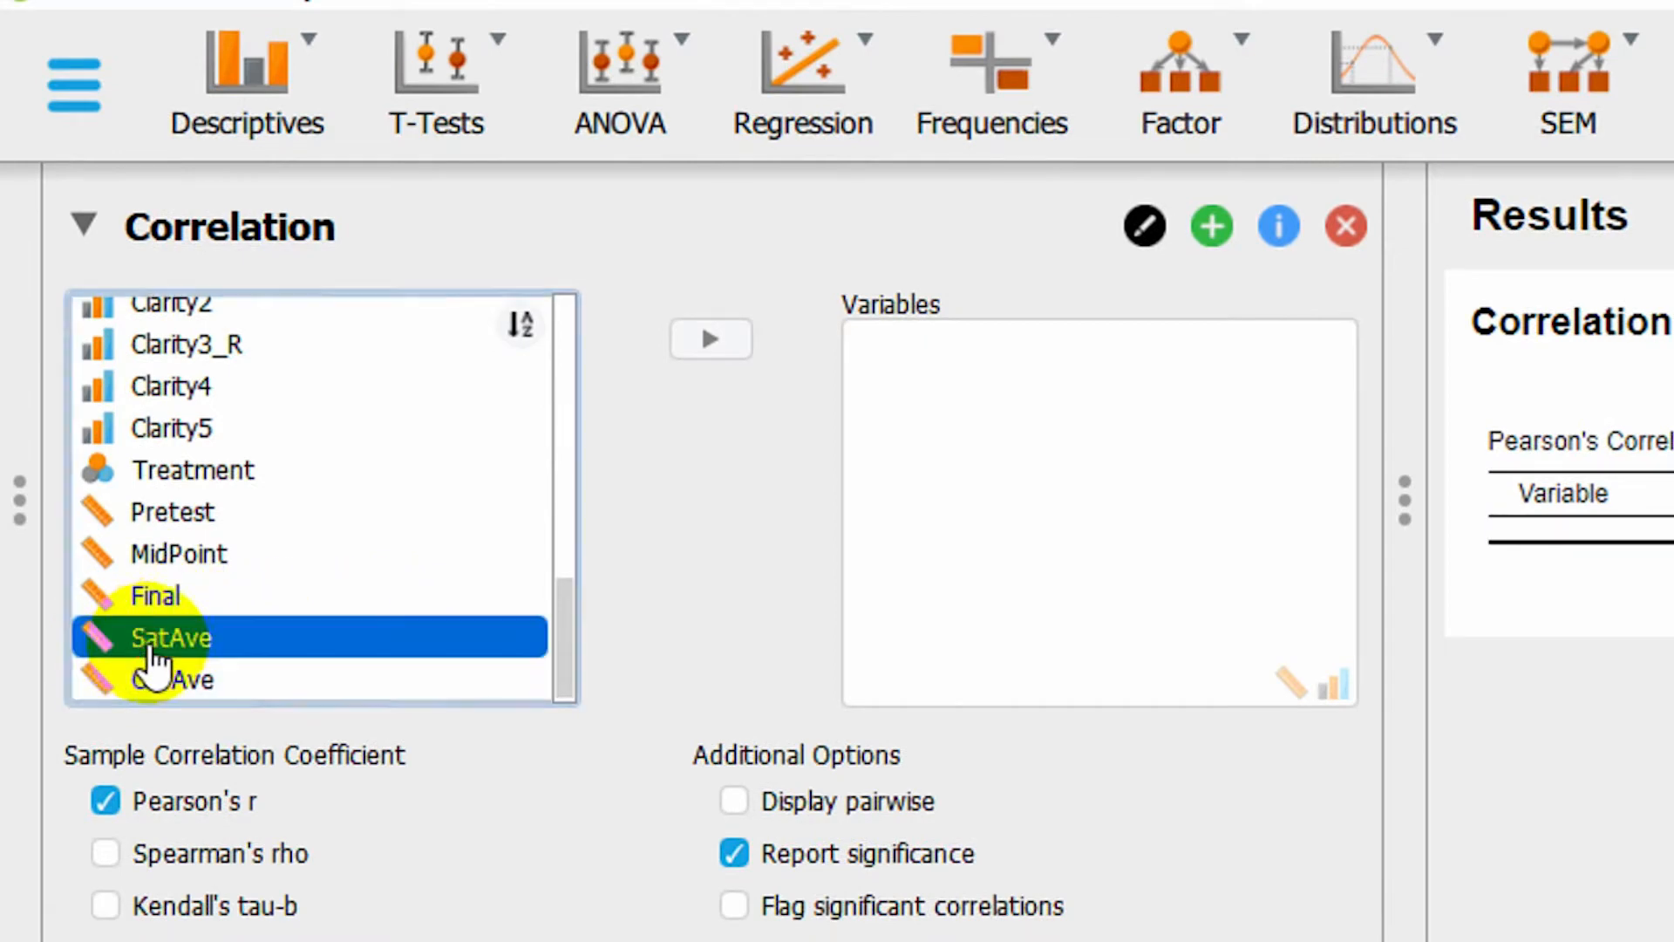
pyautogui.click(710, 338)
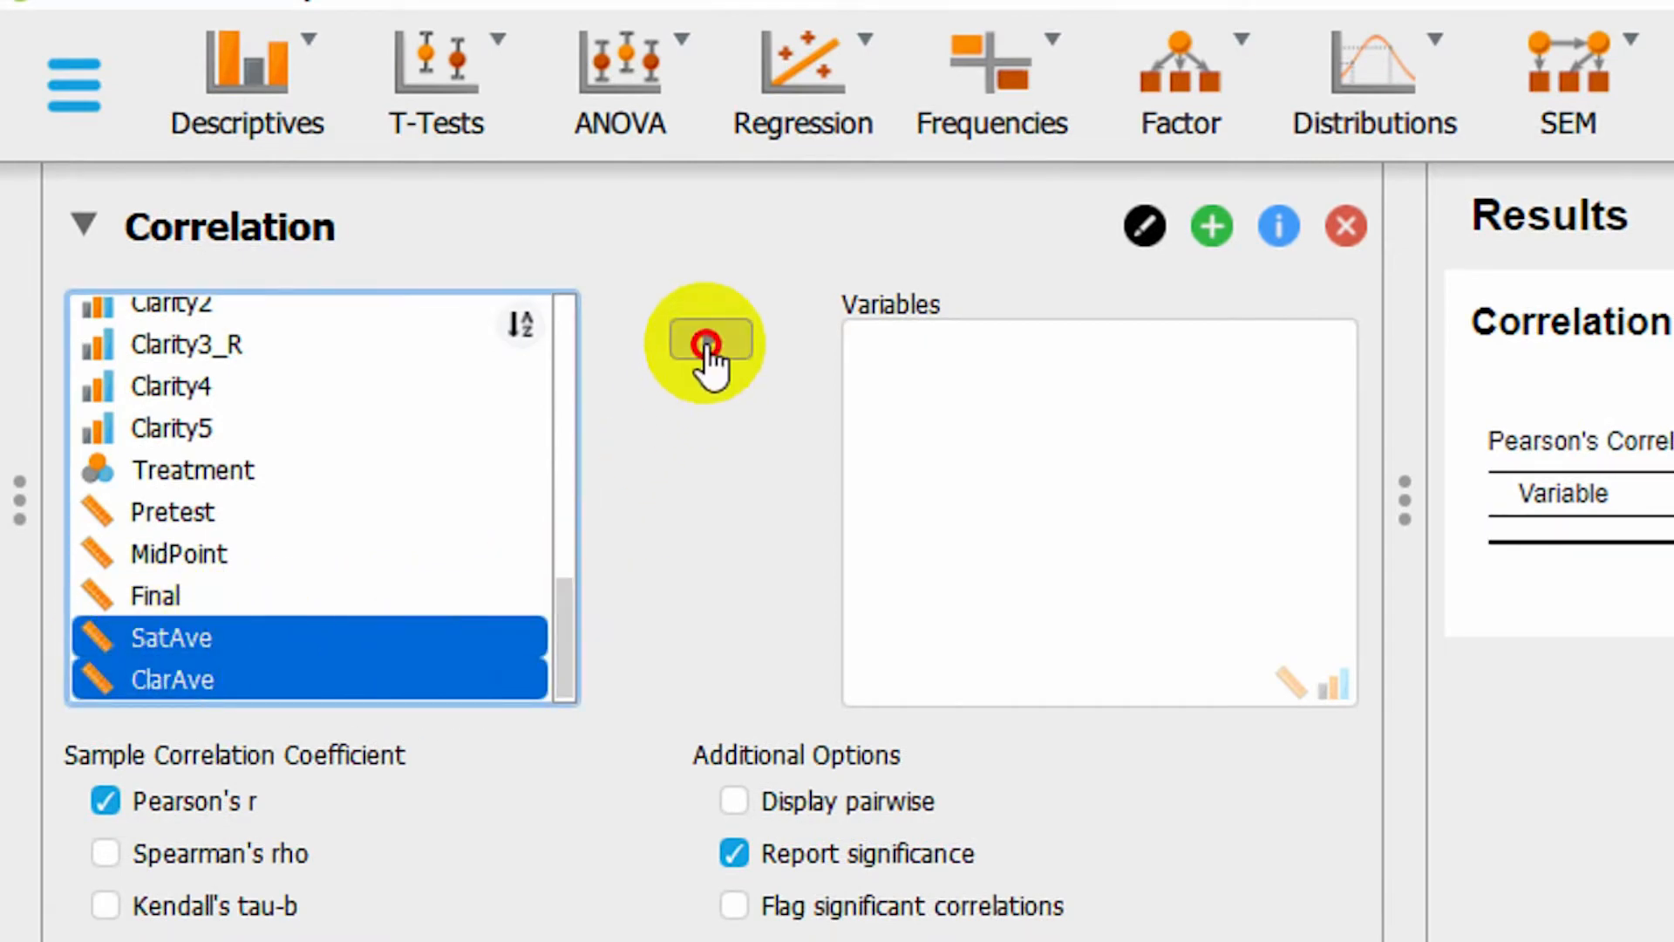
# Step: Move SatAve and ClarAve into Variables, giving Pearson's r = 0.354
pyautogui.click(708, 341)
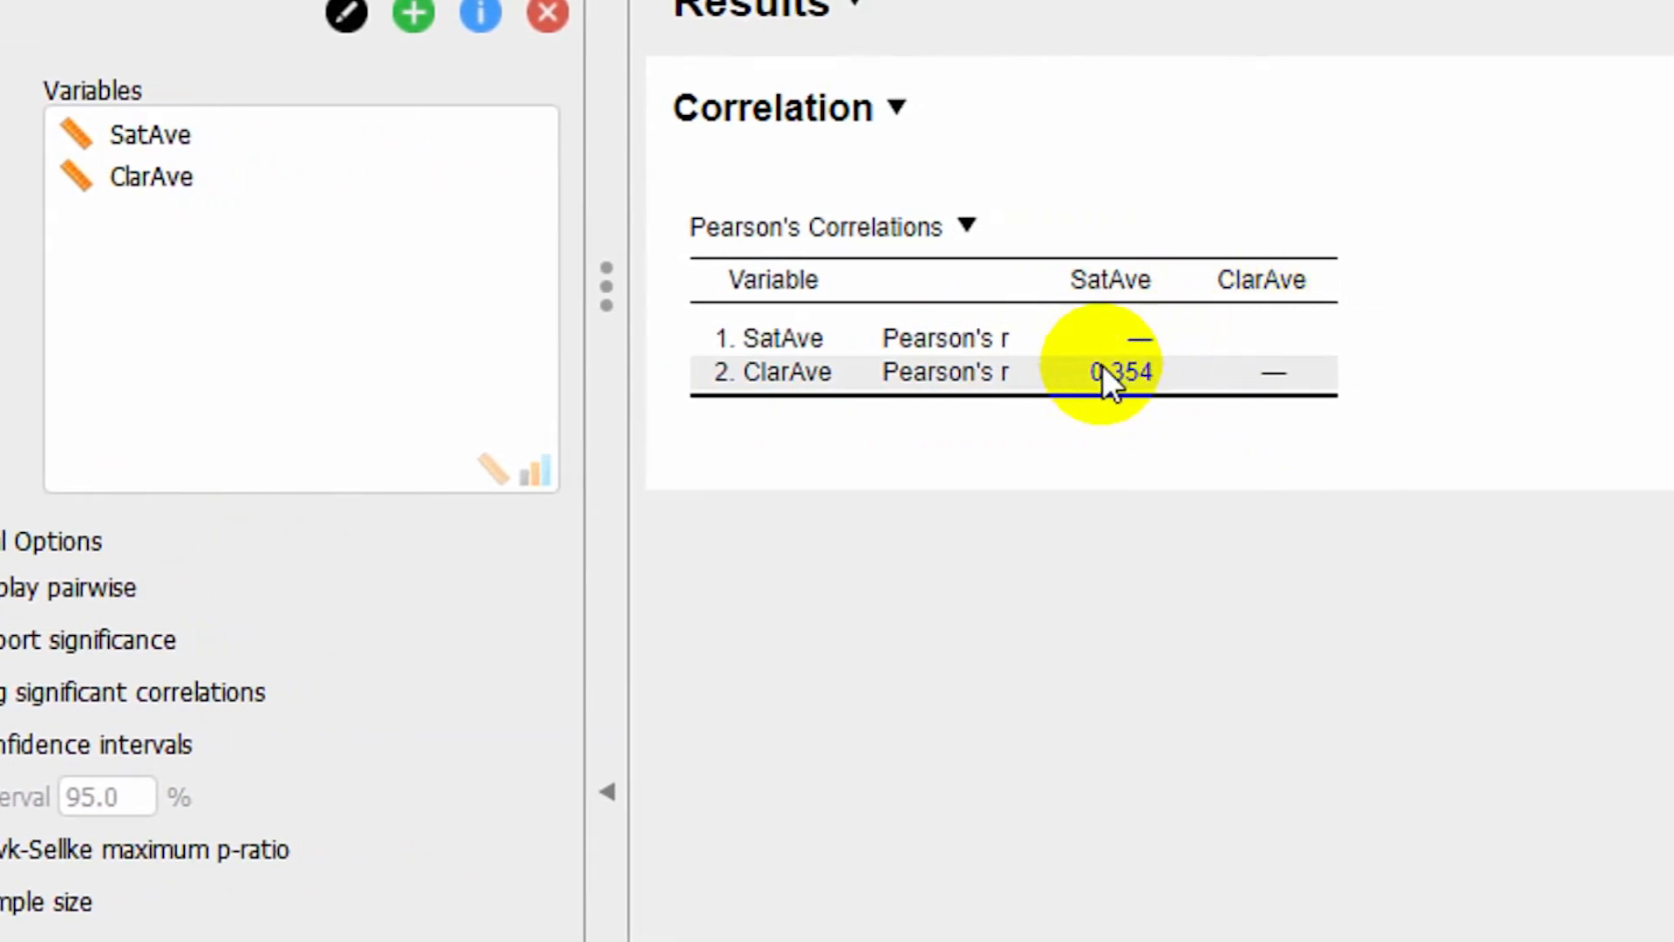
pyautogui.moveTo(1142, 419)
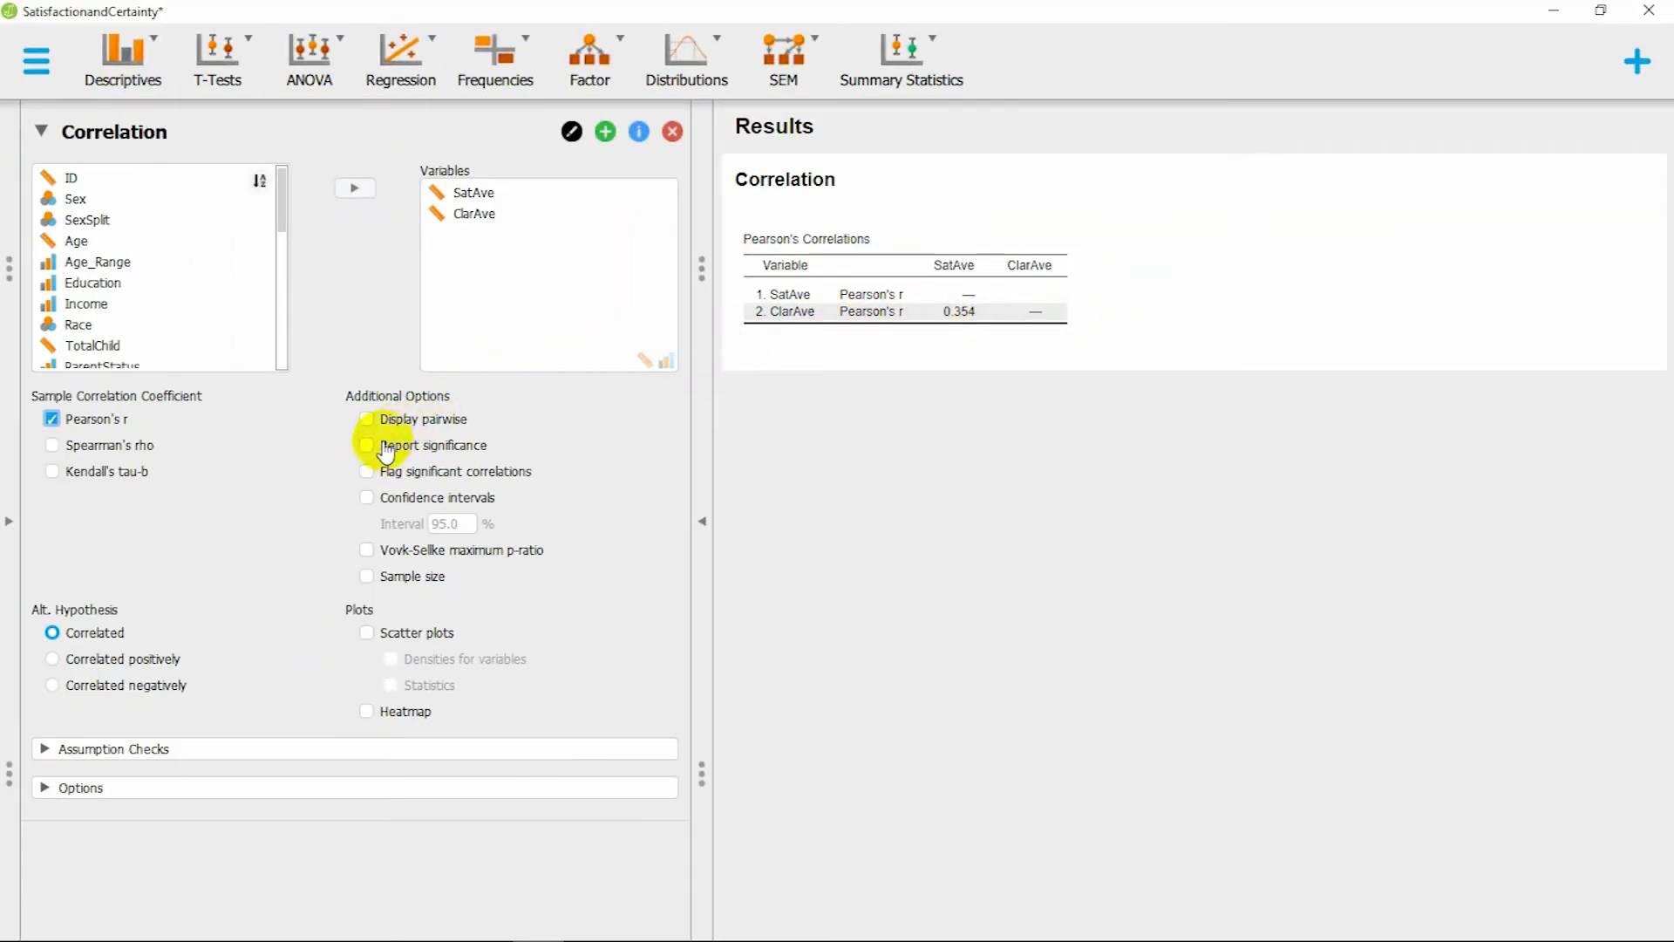
# Step: Enable Report significance and Sample size under Additional Options
pyautogui.click(367, 447)
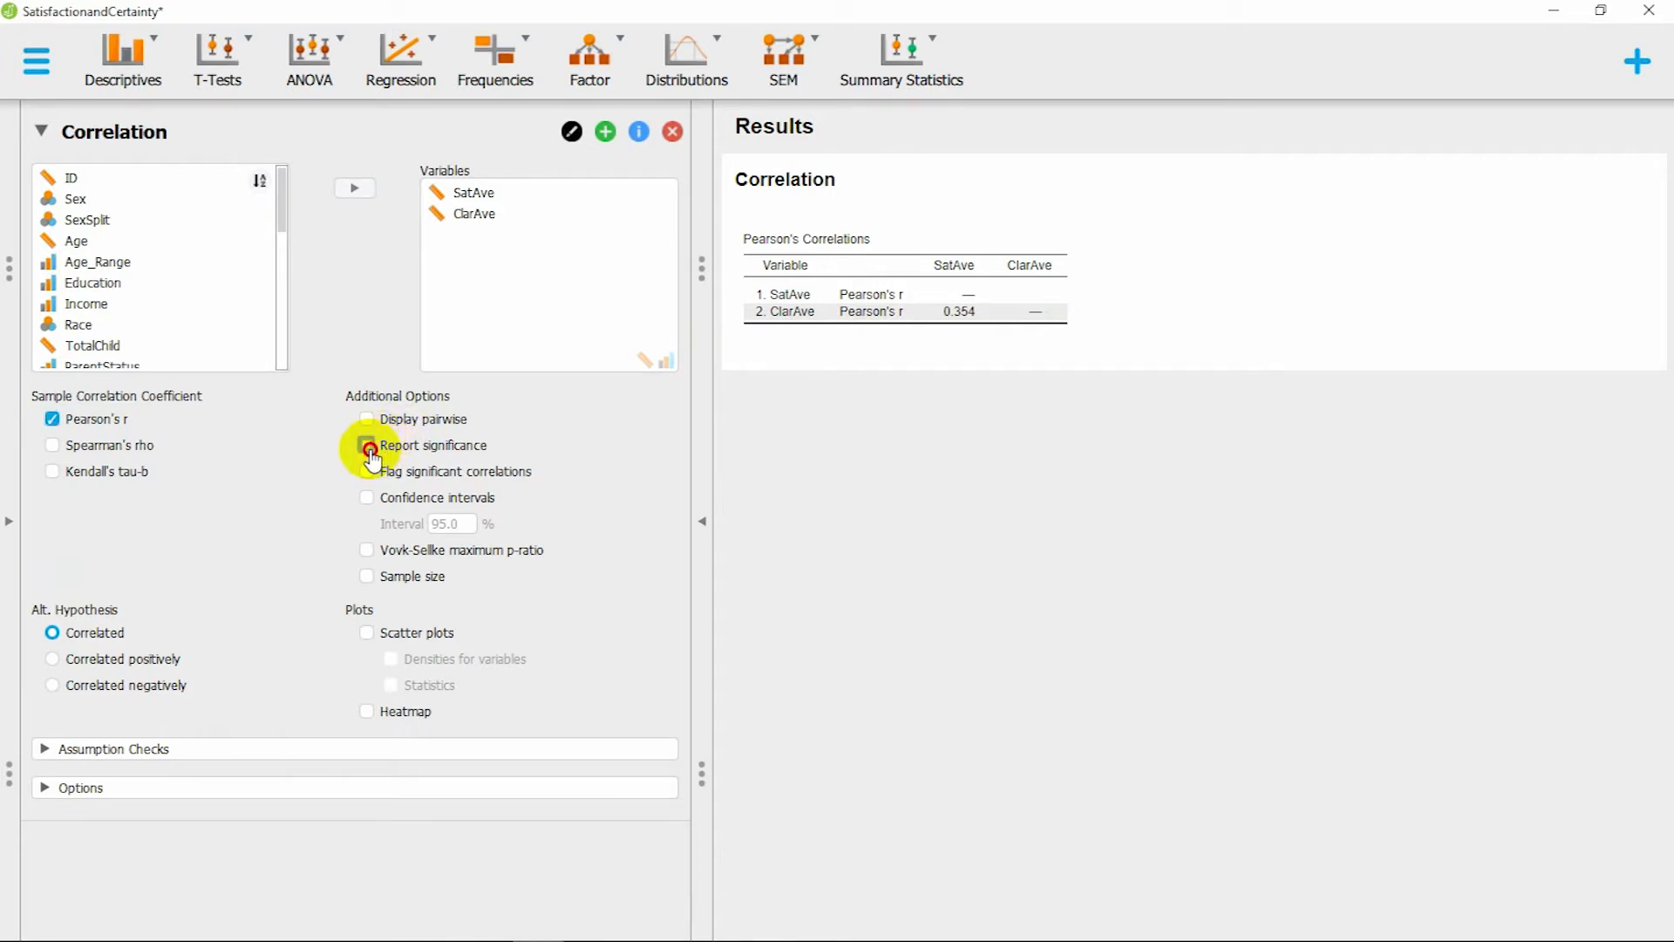
pyautogui.click(366, 446)
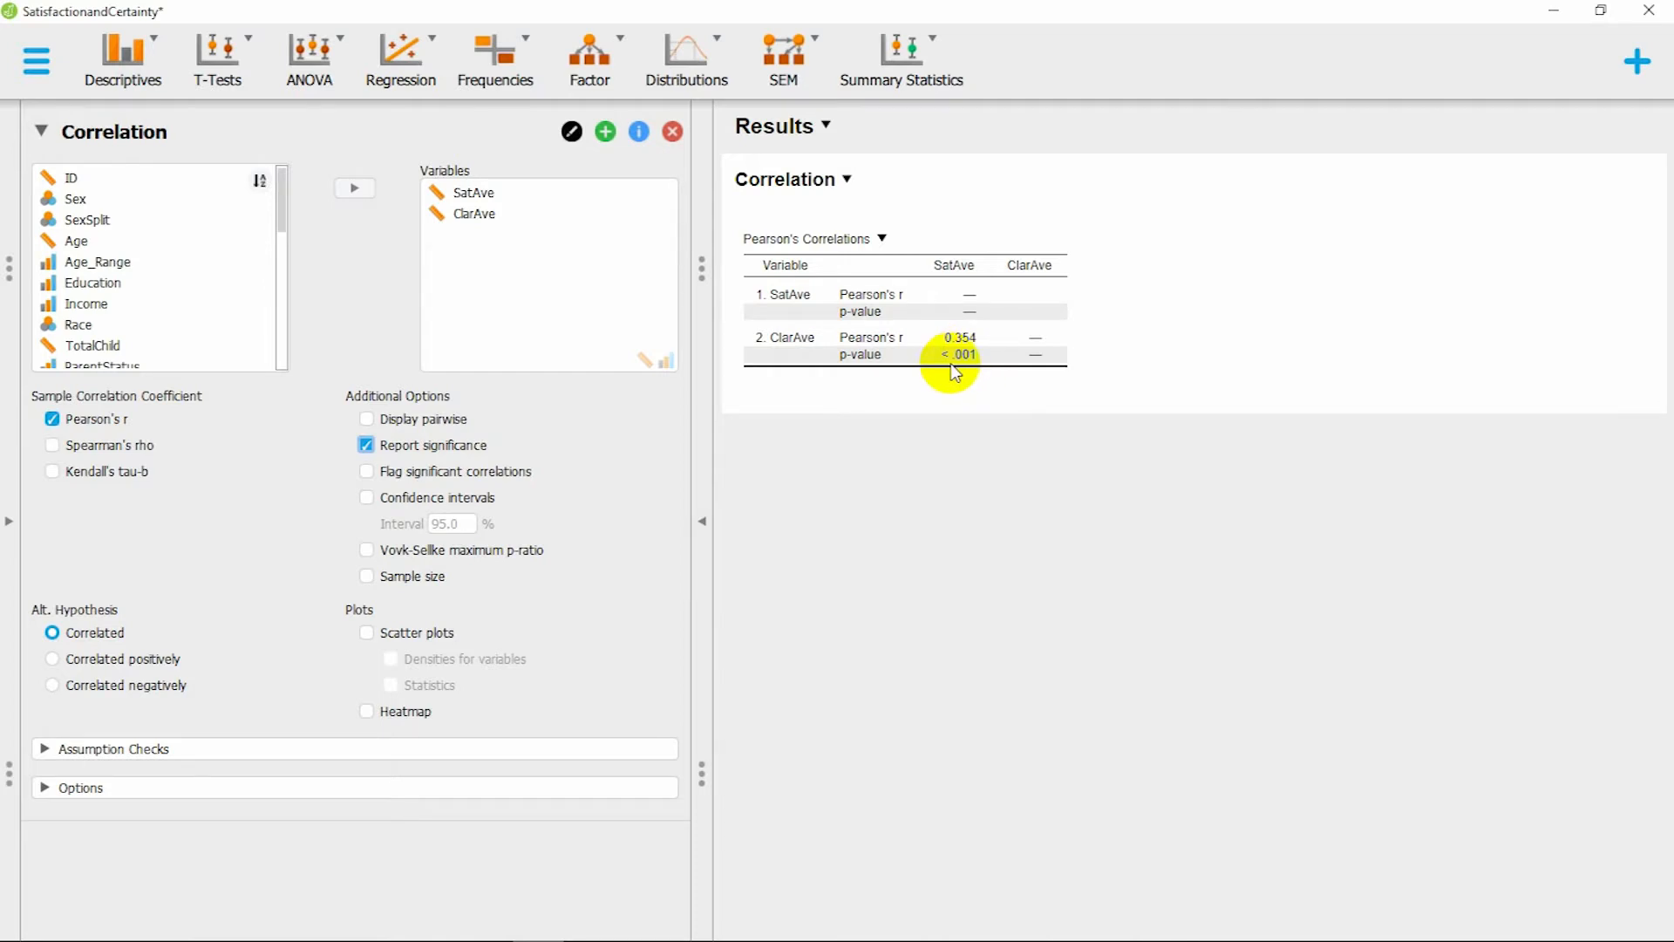
pyautogui.click(366, 575)
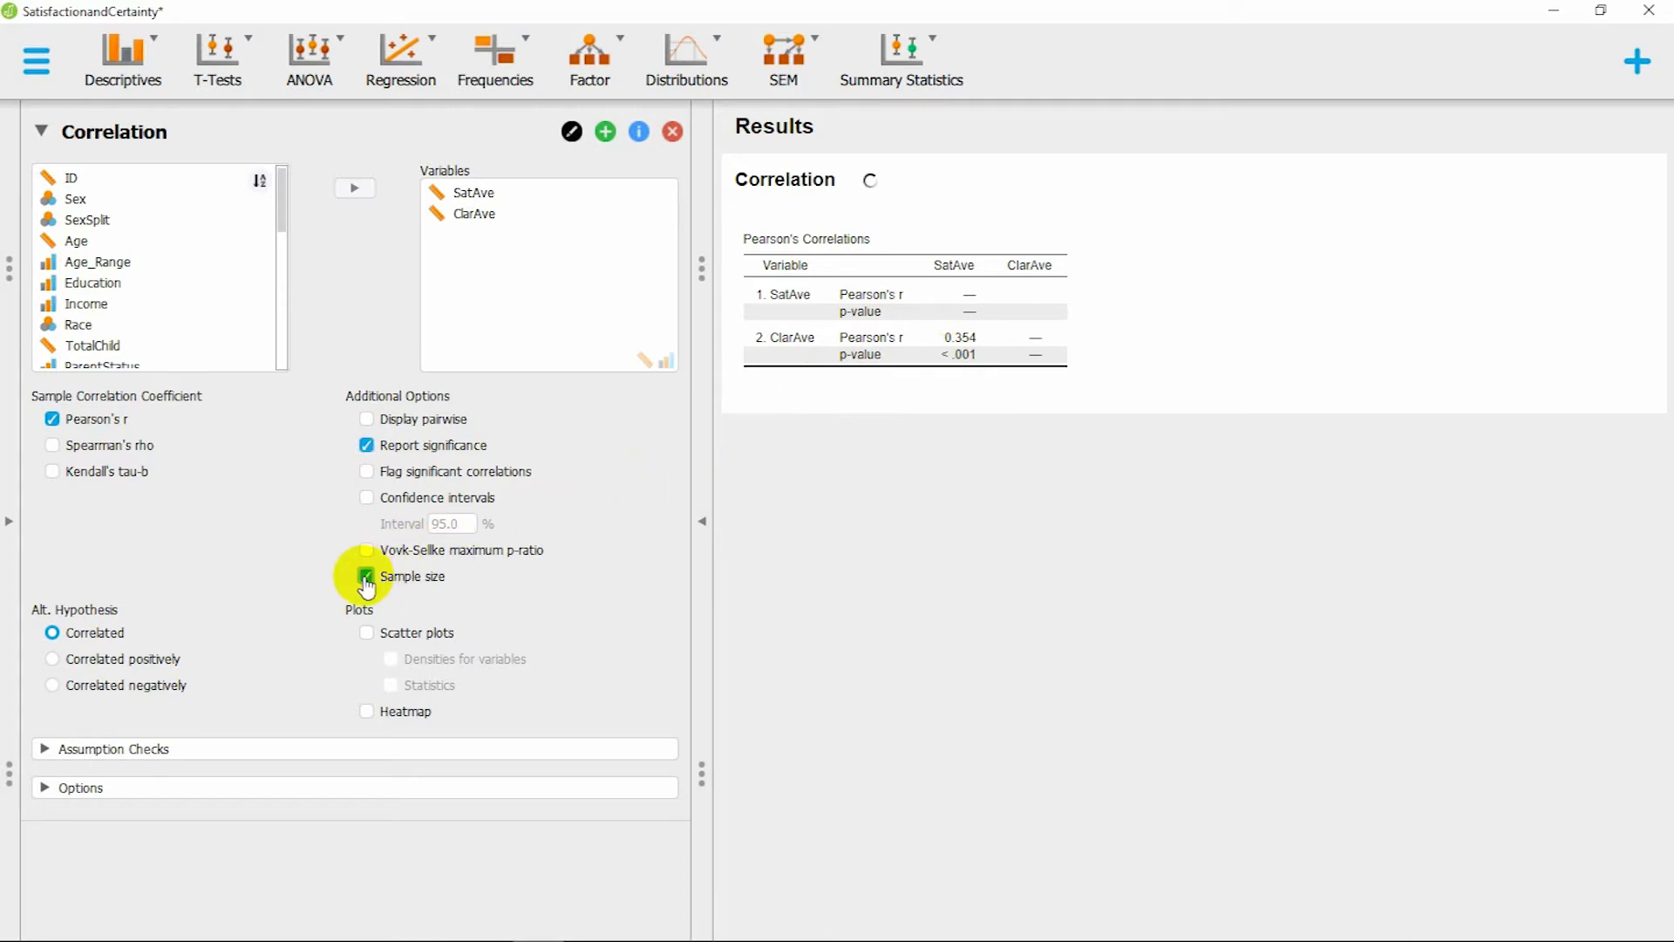
pyautogui.click(366, 576)
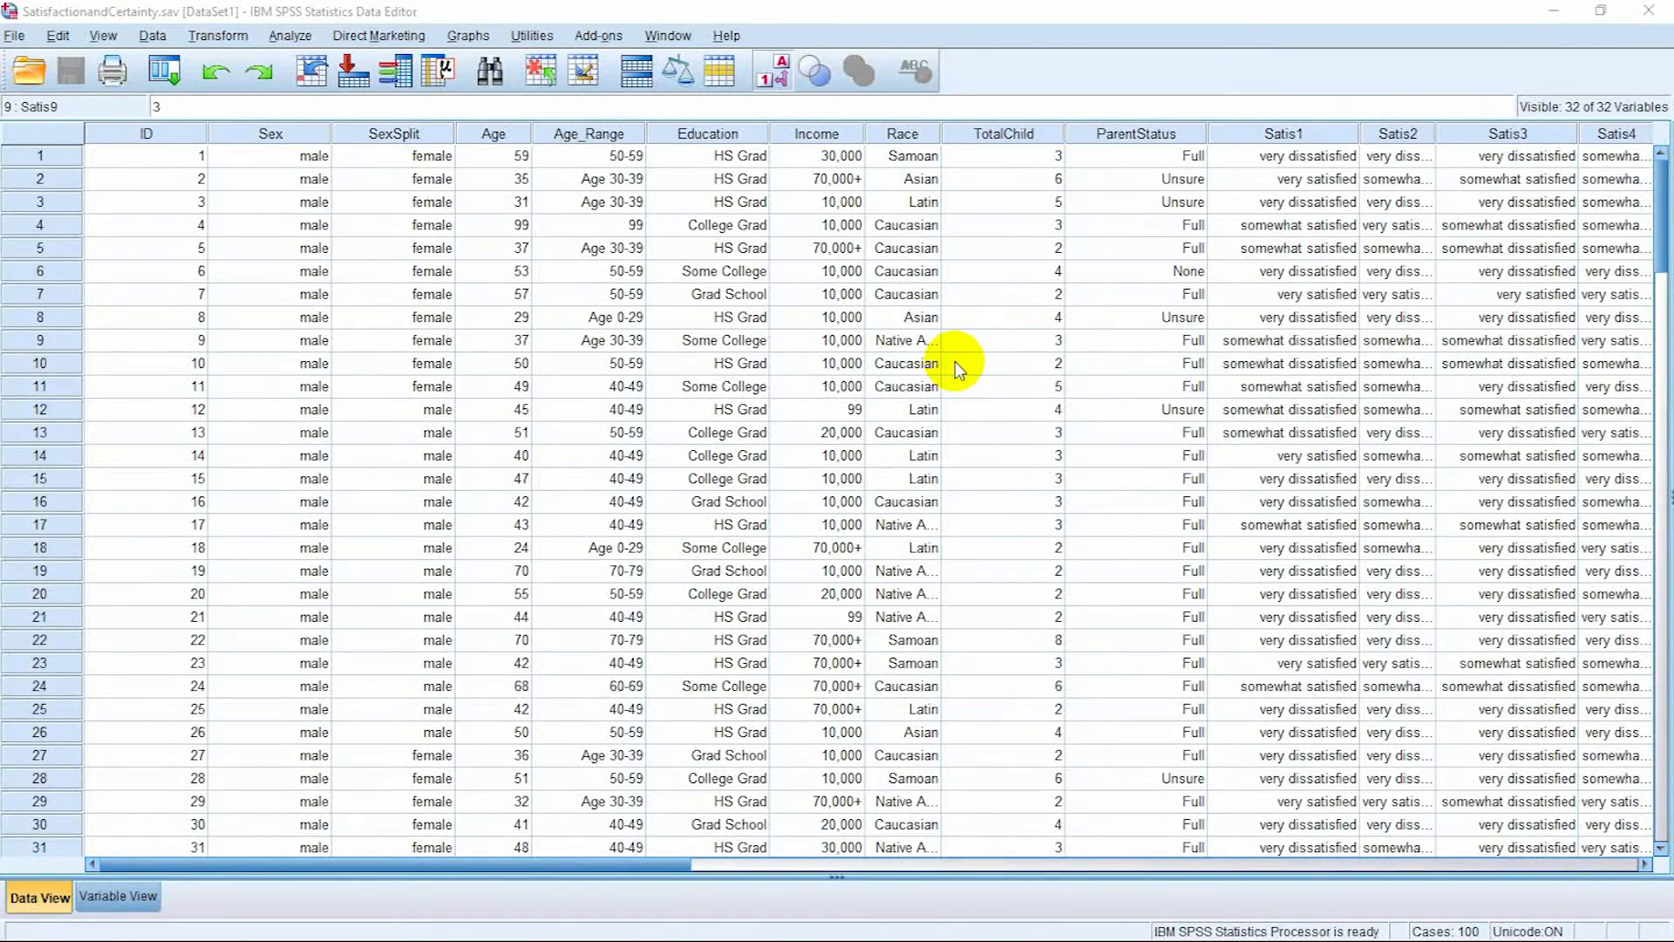
pyautogui.moveTo(541, 233)
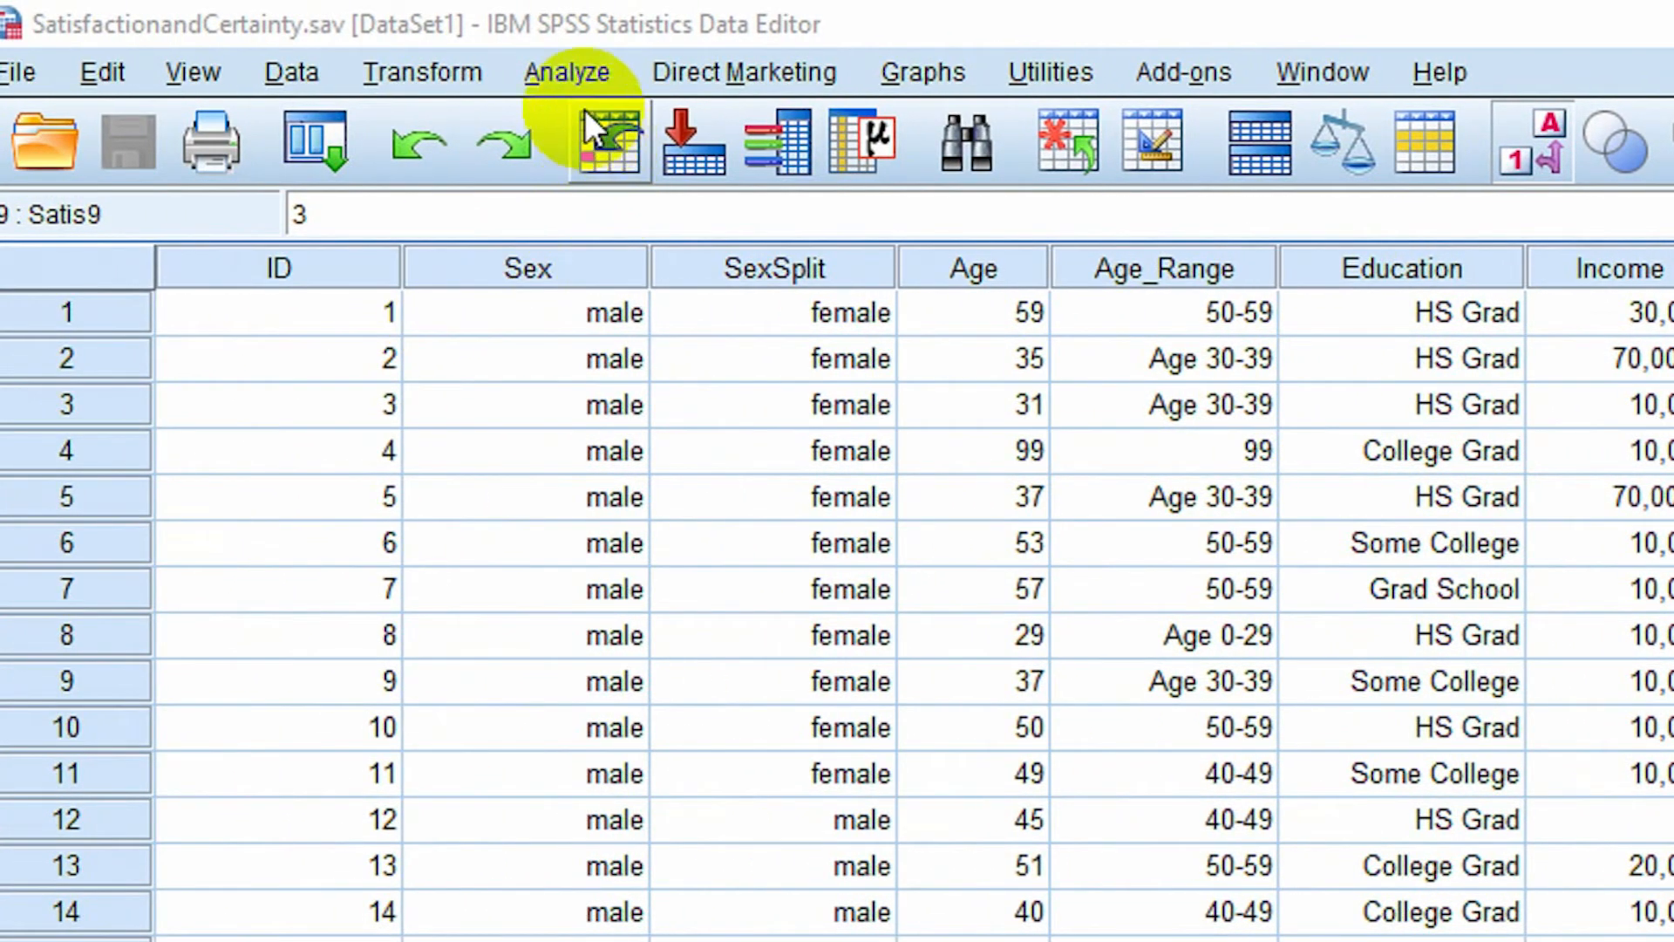
# Step: Bring up the Bivariate Correlations dialog via Analyze > Correlate
pyautogui.click(569, 71)
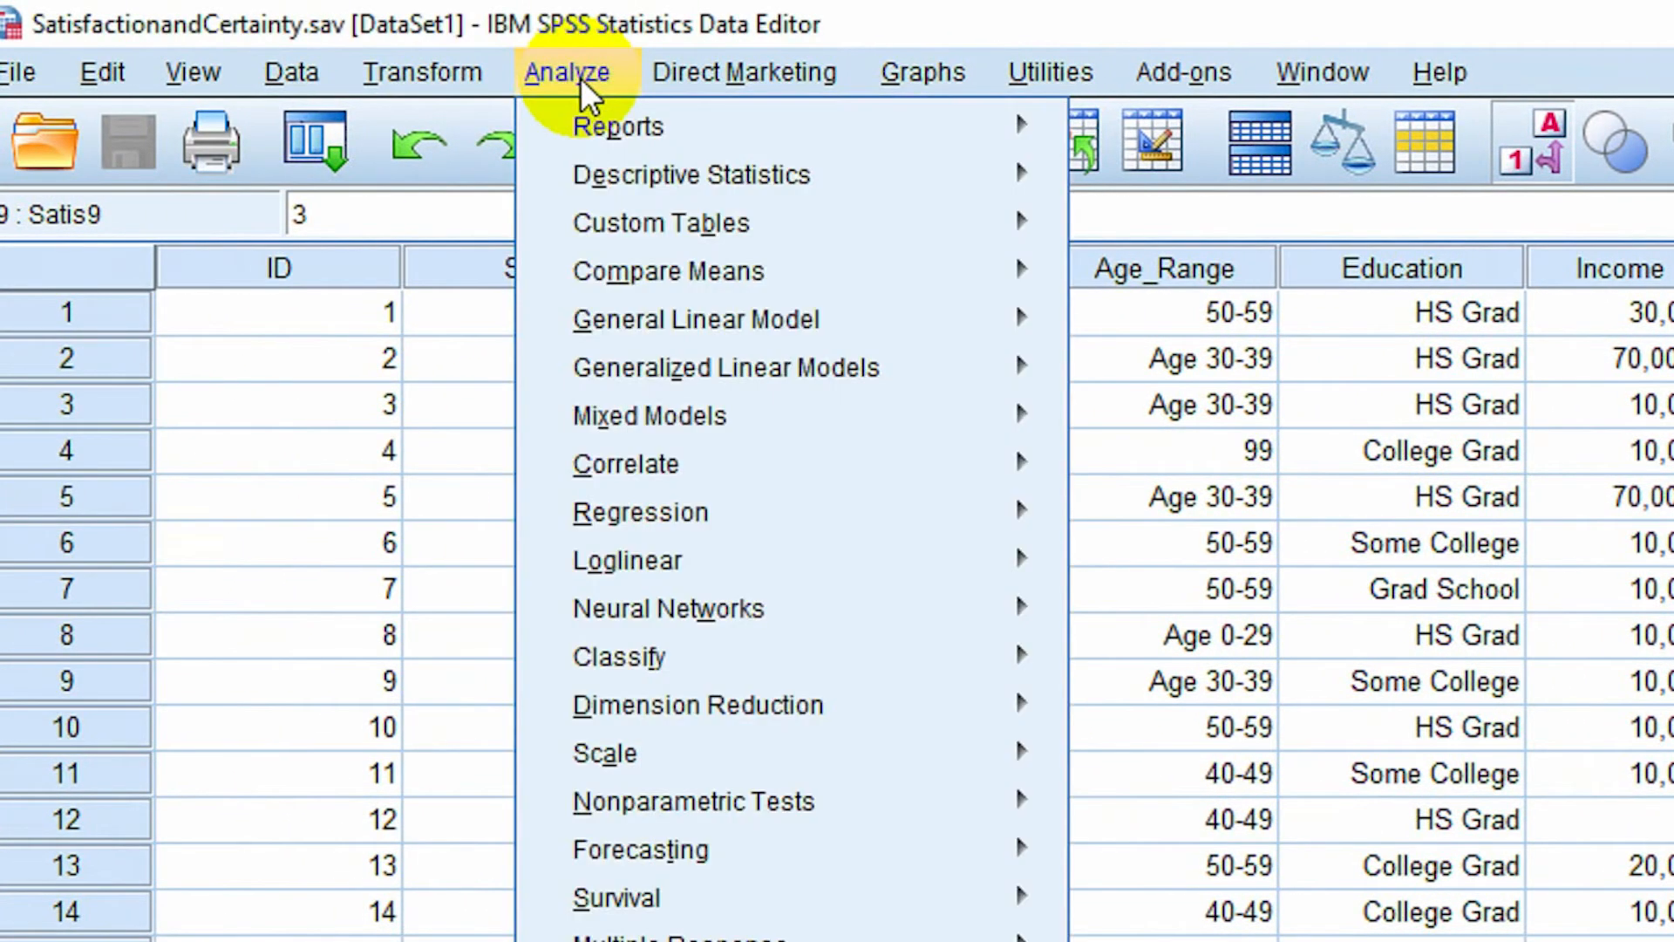
pyautogui.moveTo(886, 475)
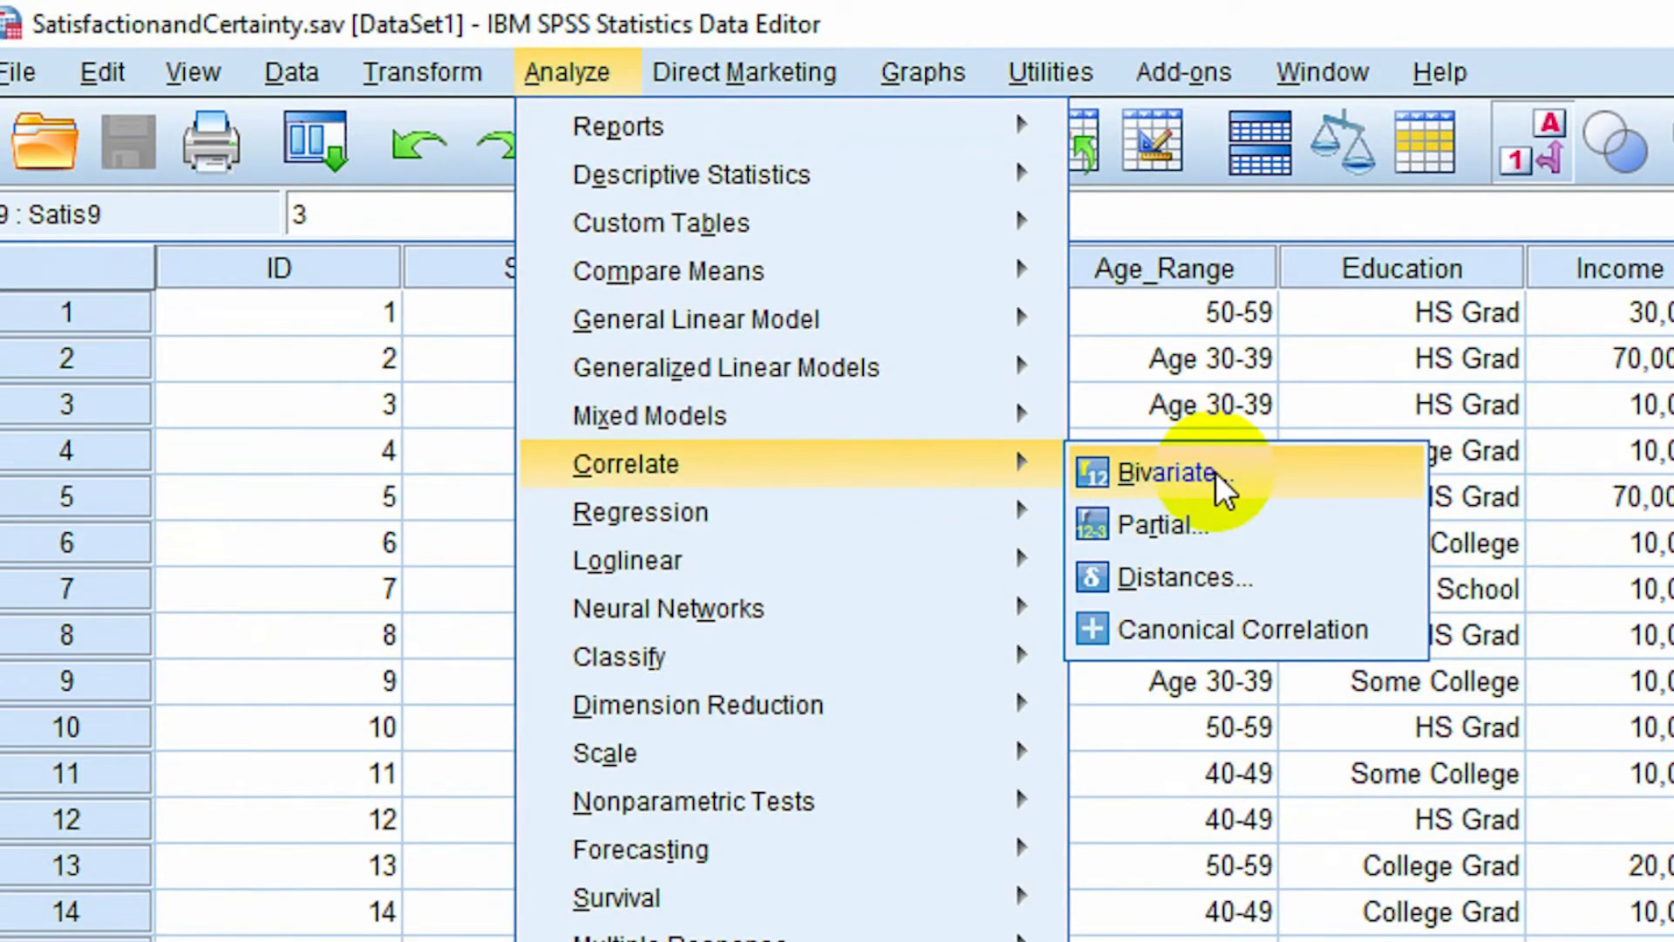
pyautogui.click(1168, 475)
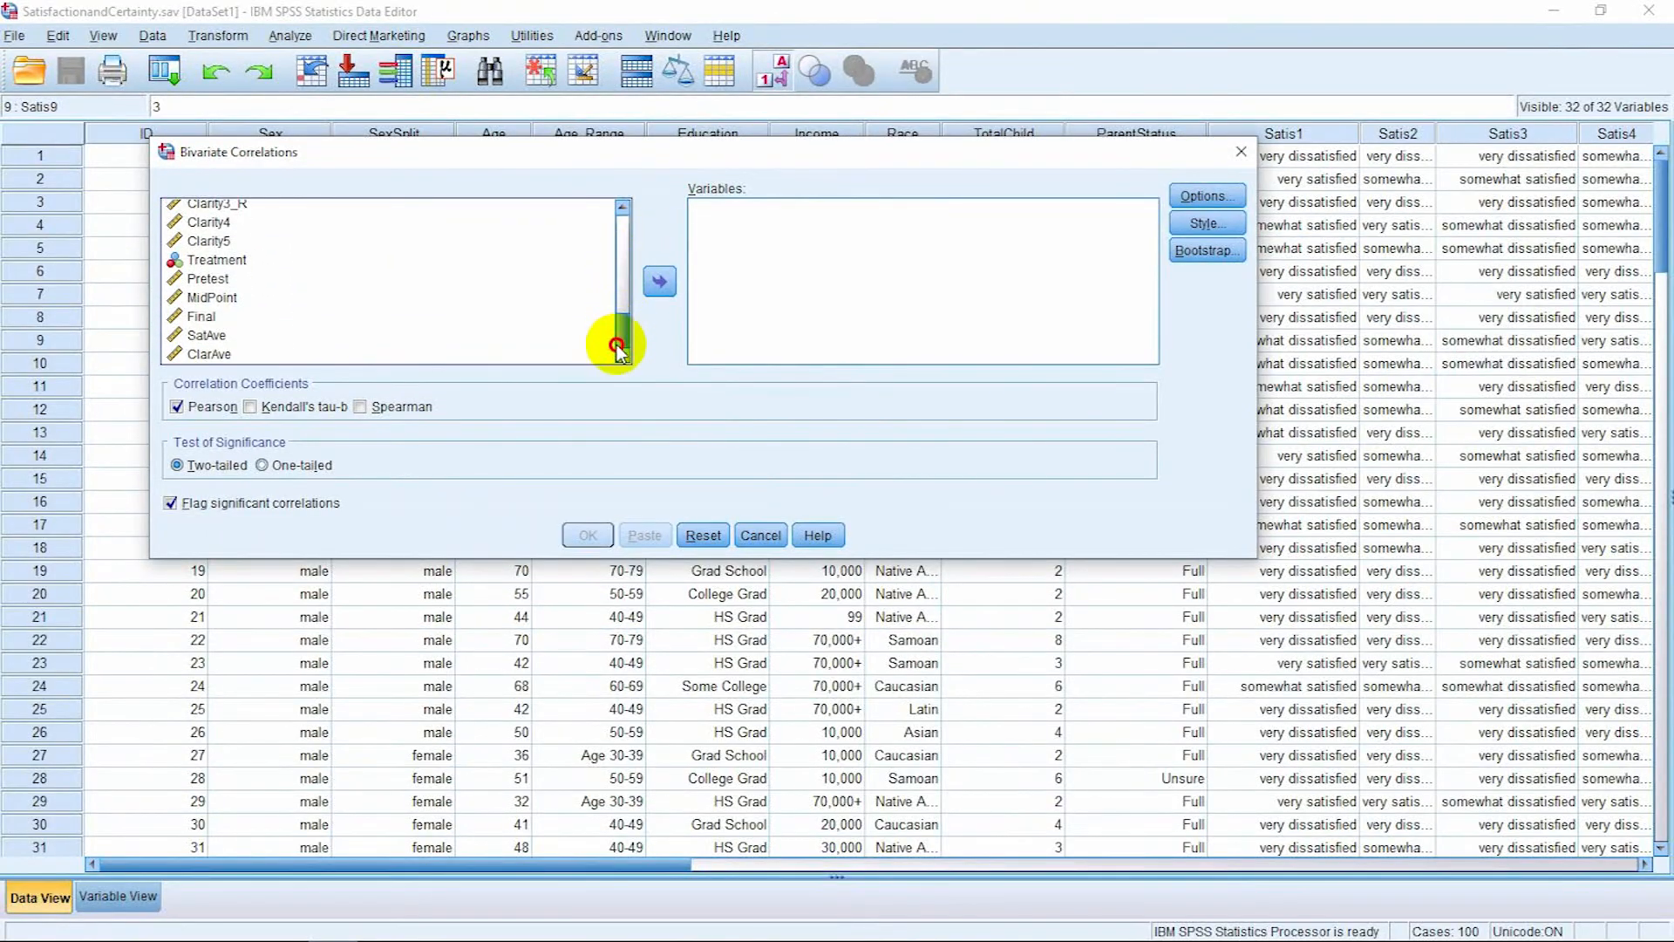
# Step: Add SatAve and ClarAve as variables, keep Pearson ticked, and run with OK
pyautogui.click(206, 335)
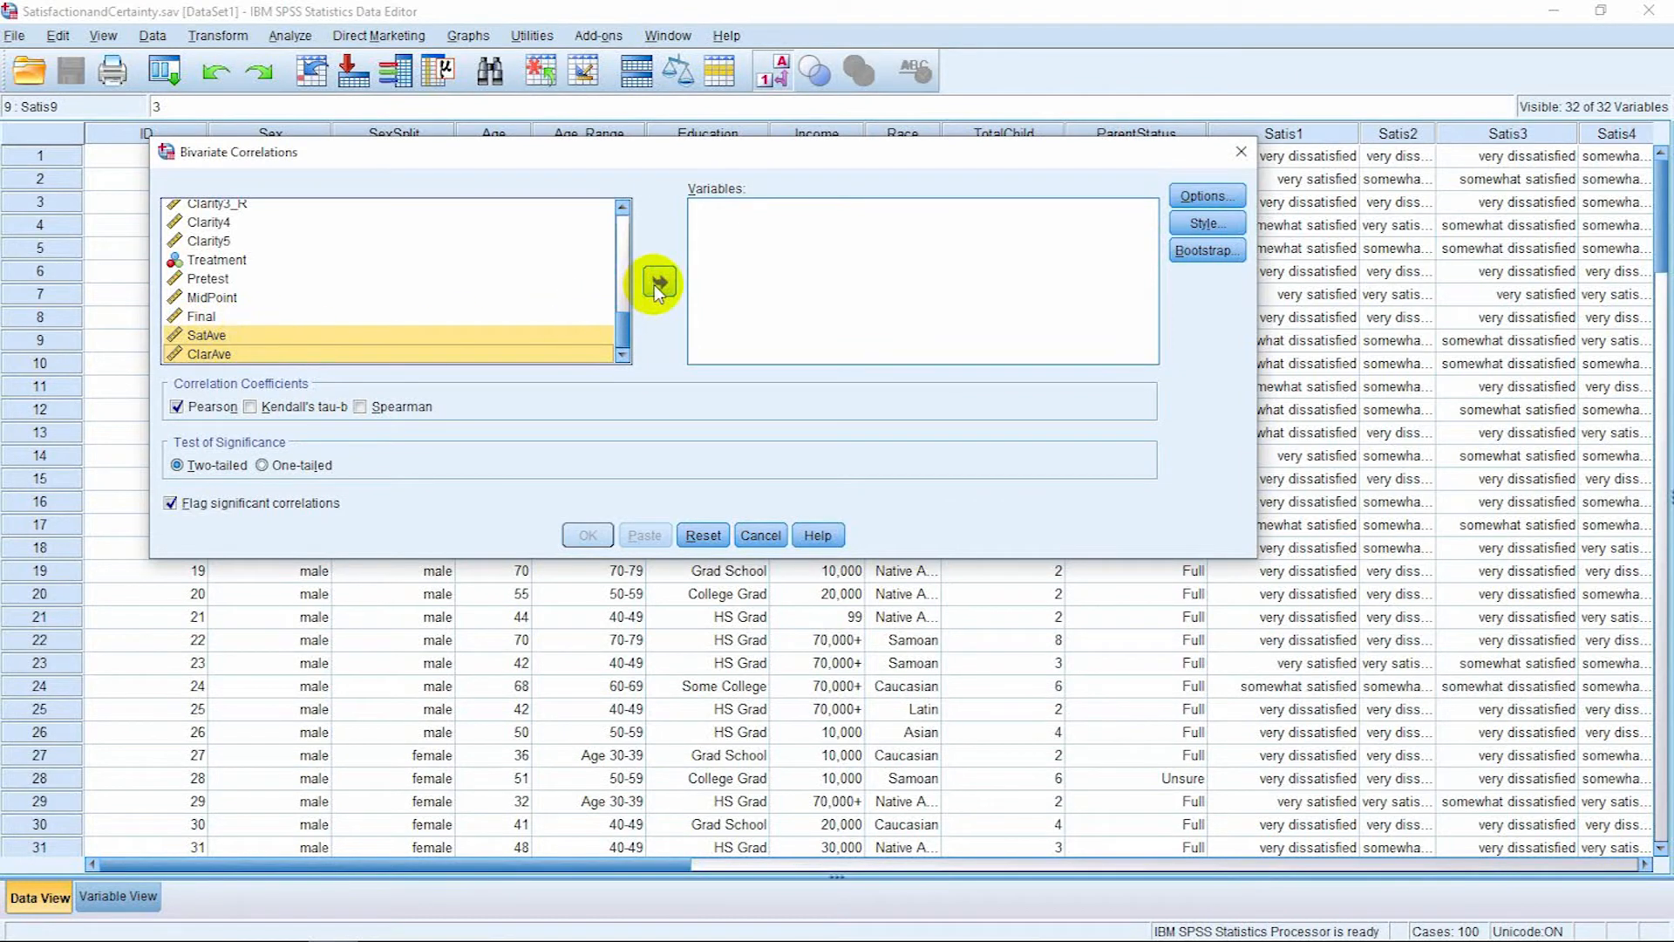
pyautogui.click(659, 283)
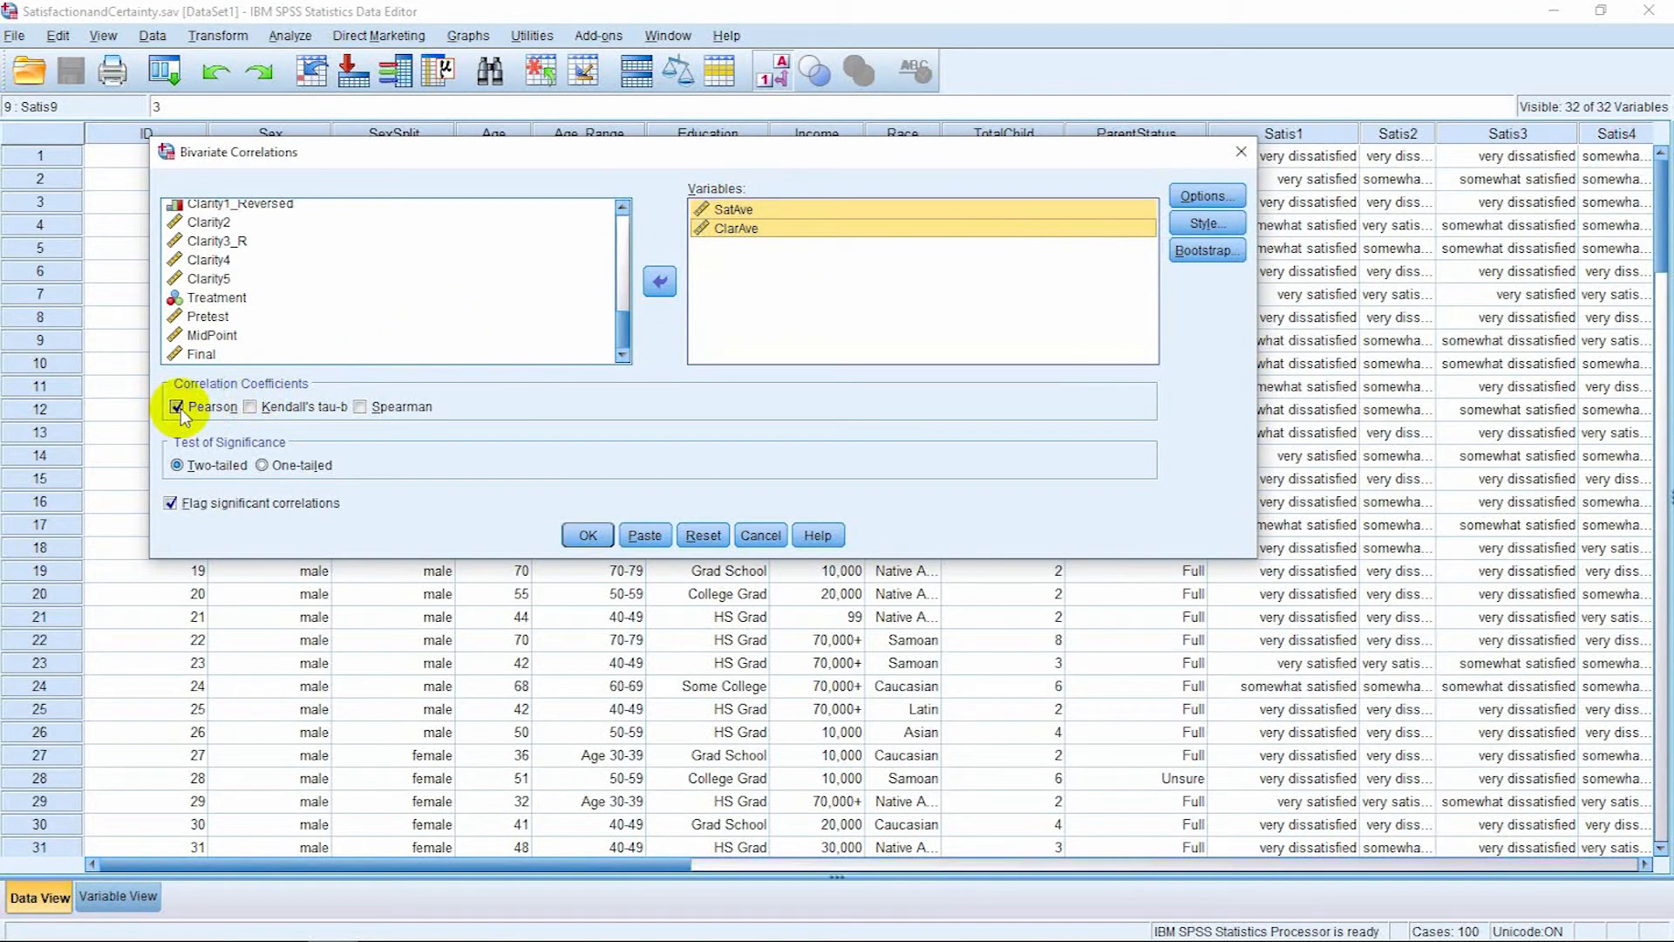
pyautogui.click(176, 408)
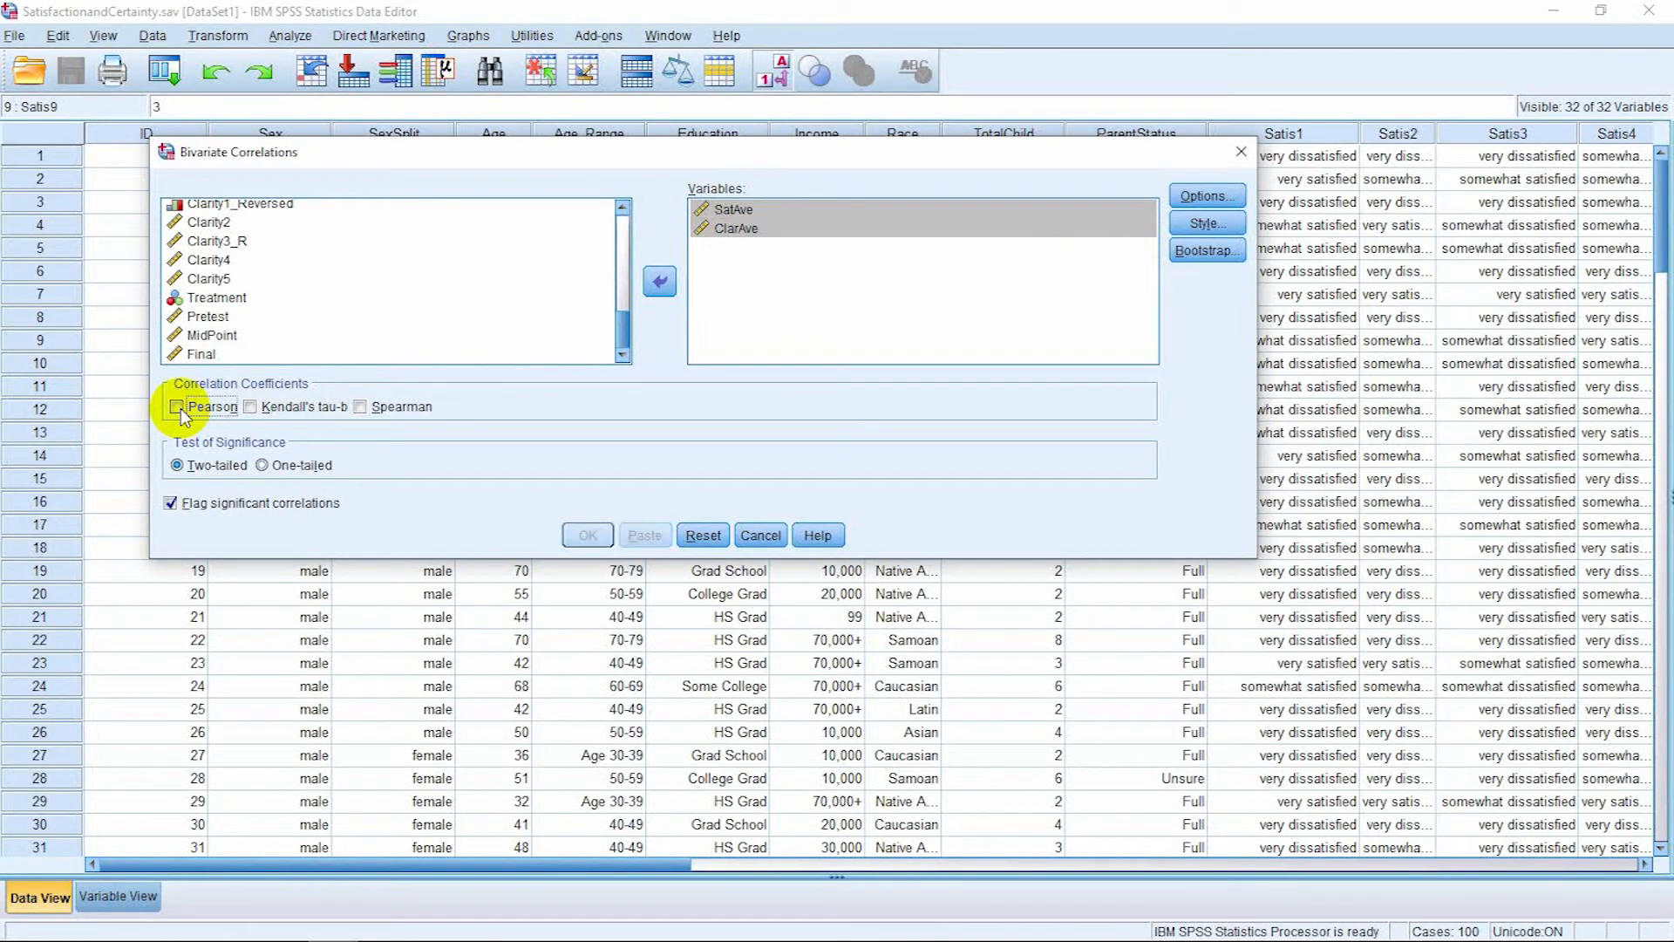
pyautogui.click(178, 406)
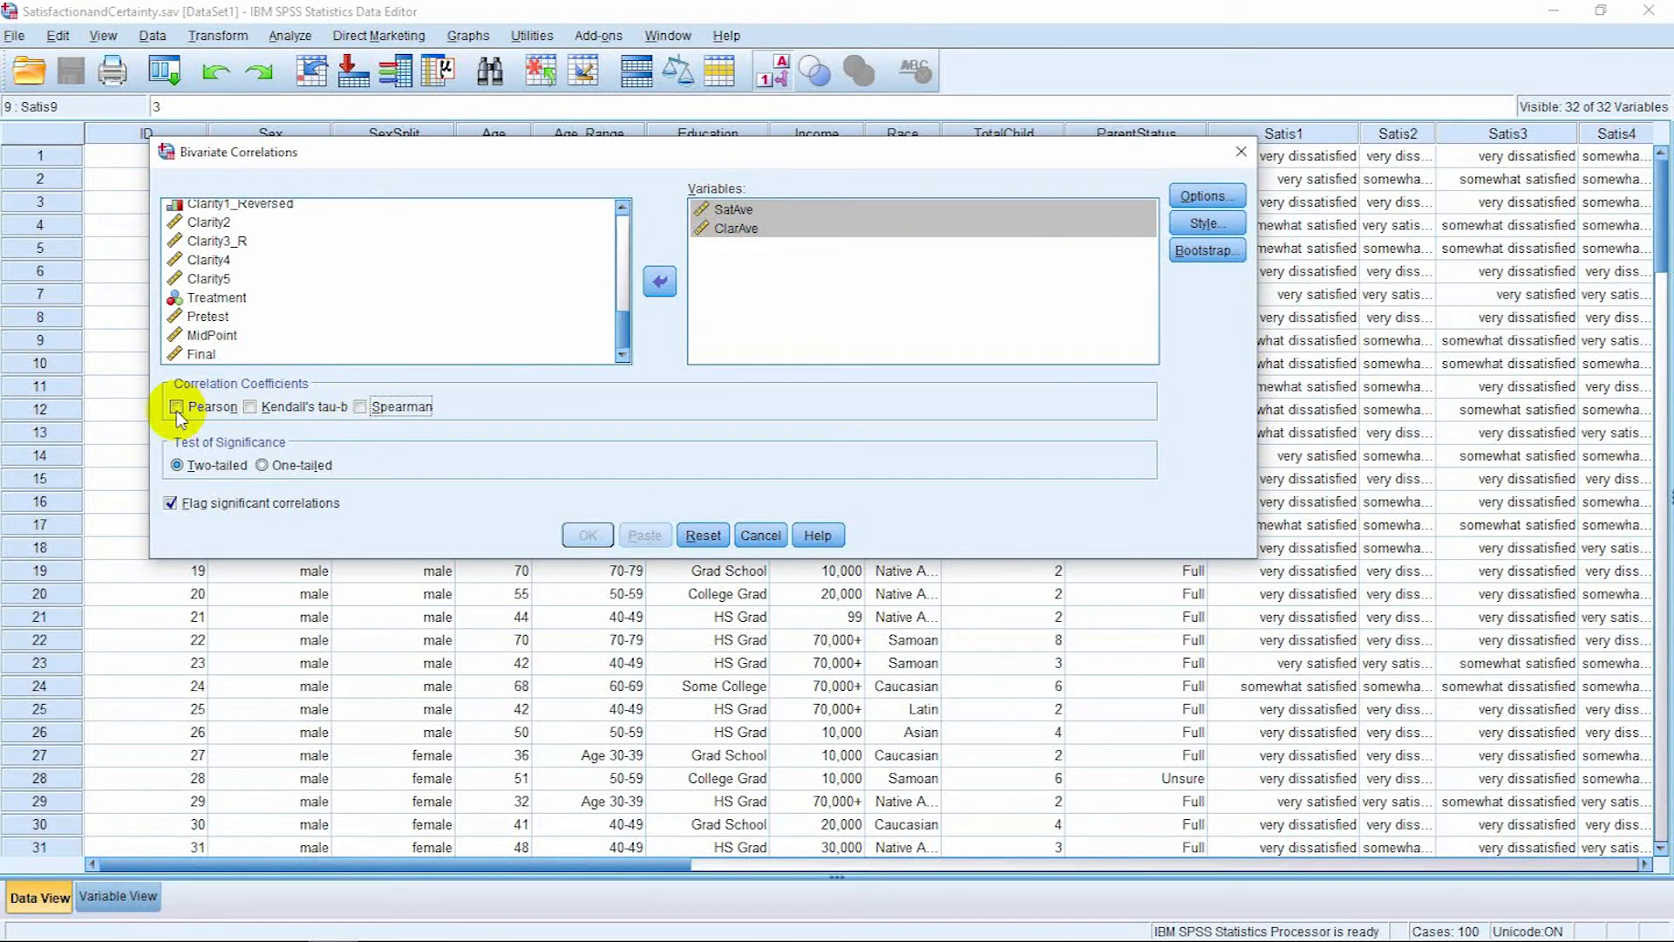
pyautogui.click(176, 406)
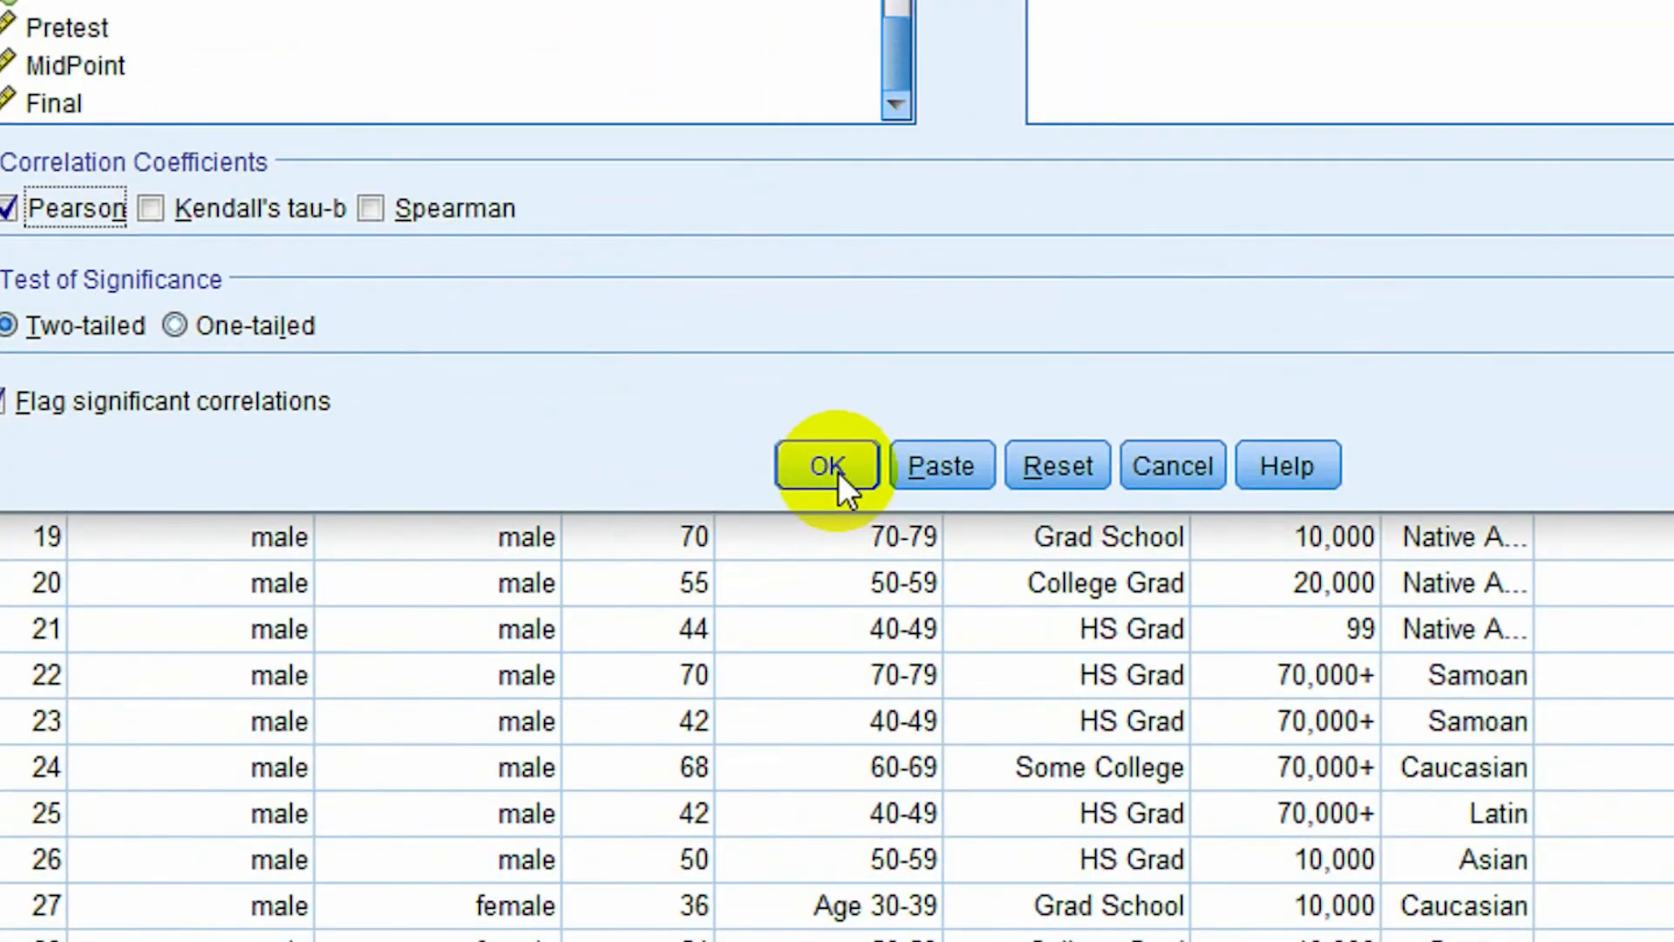
pyautogui.click(827, 465)
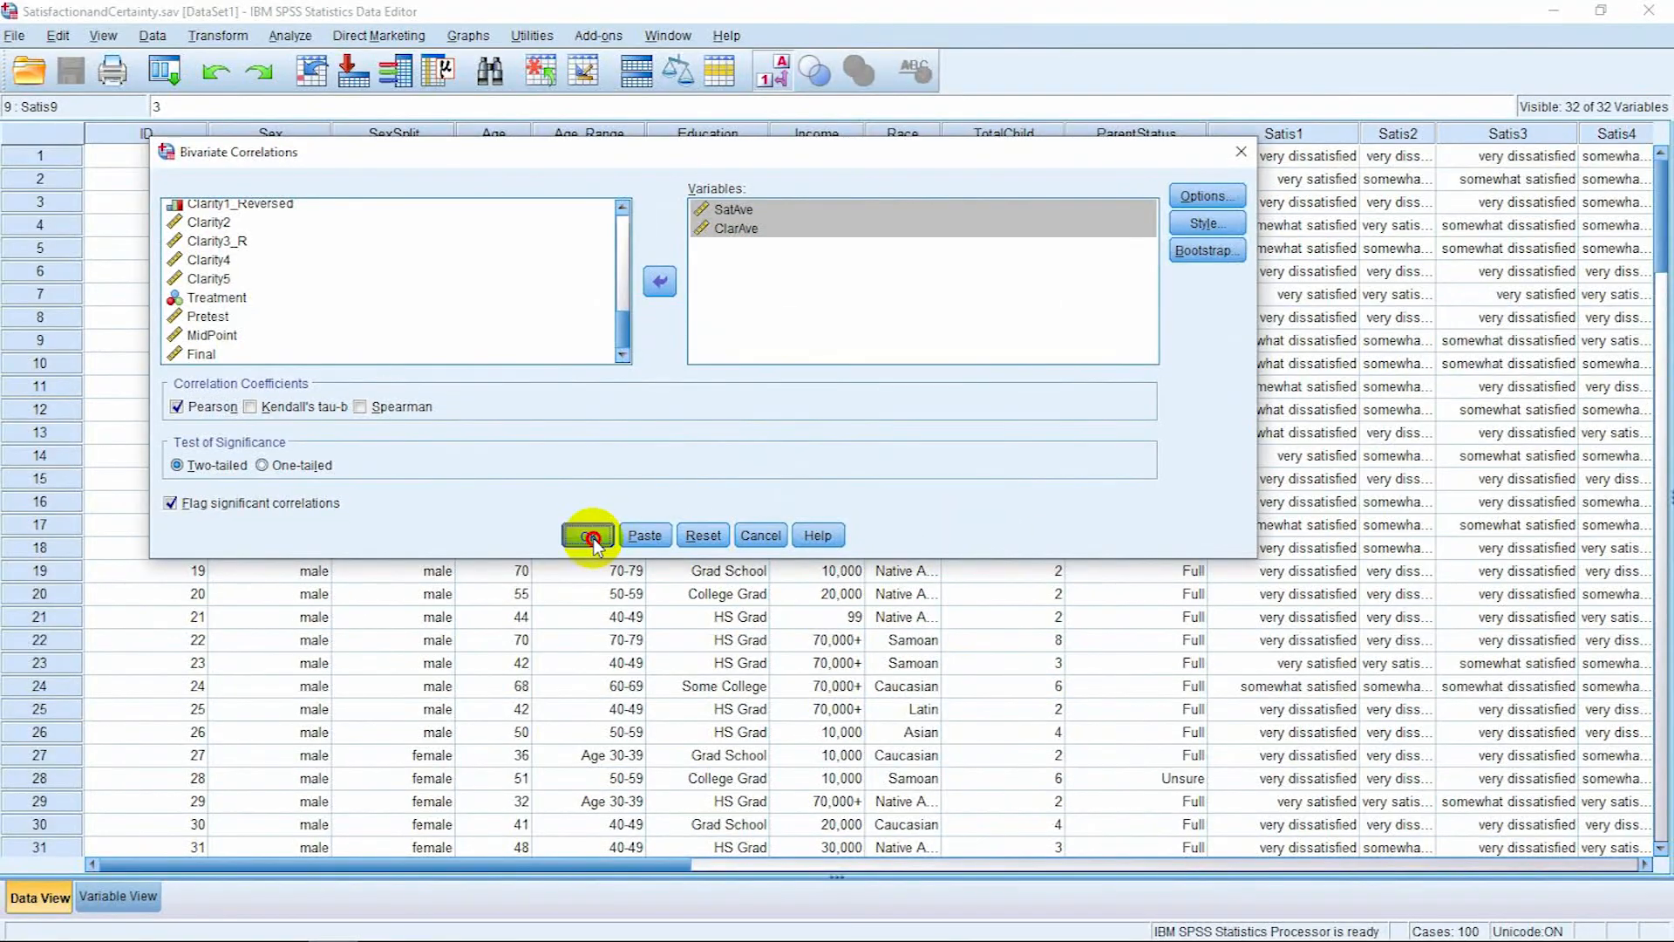
# Step: Review the Correlations table in the Output Viewer: r = .354, Sig. .000, N = 146
pyautogui.click(588, 536)
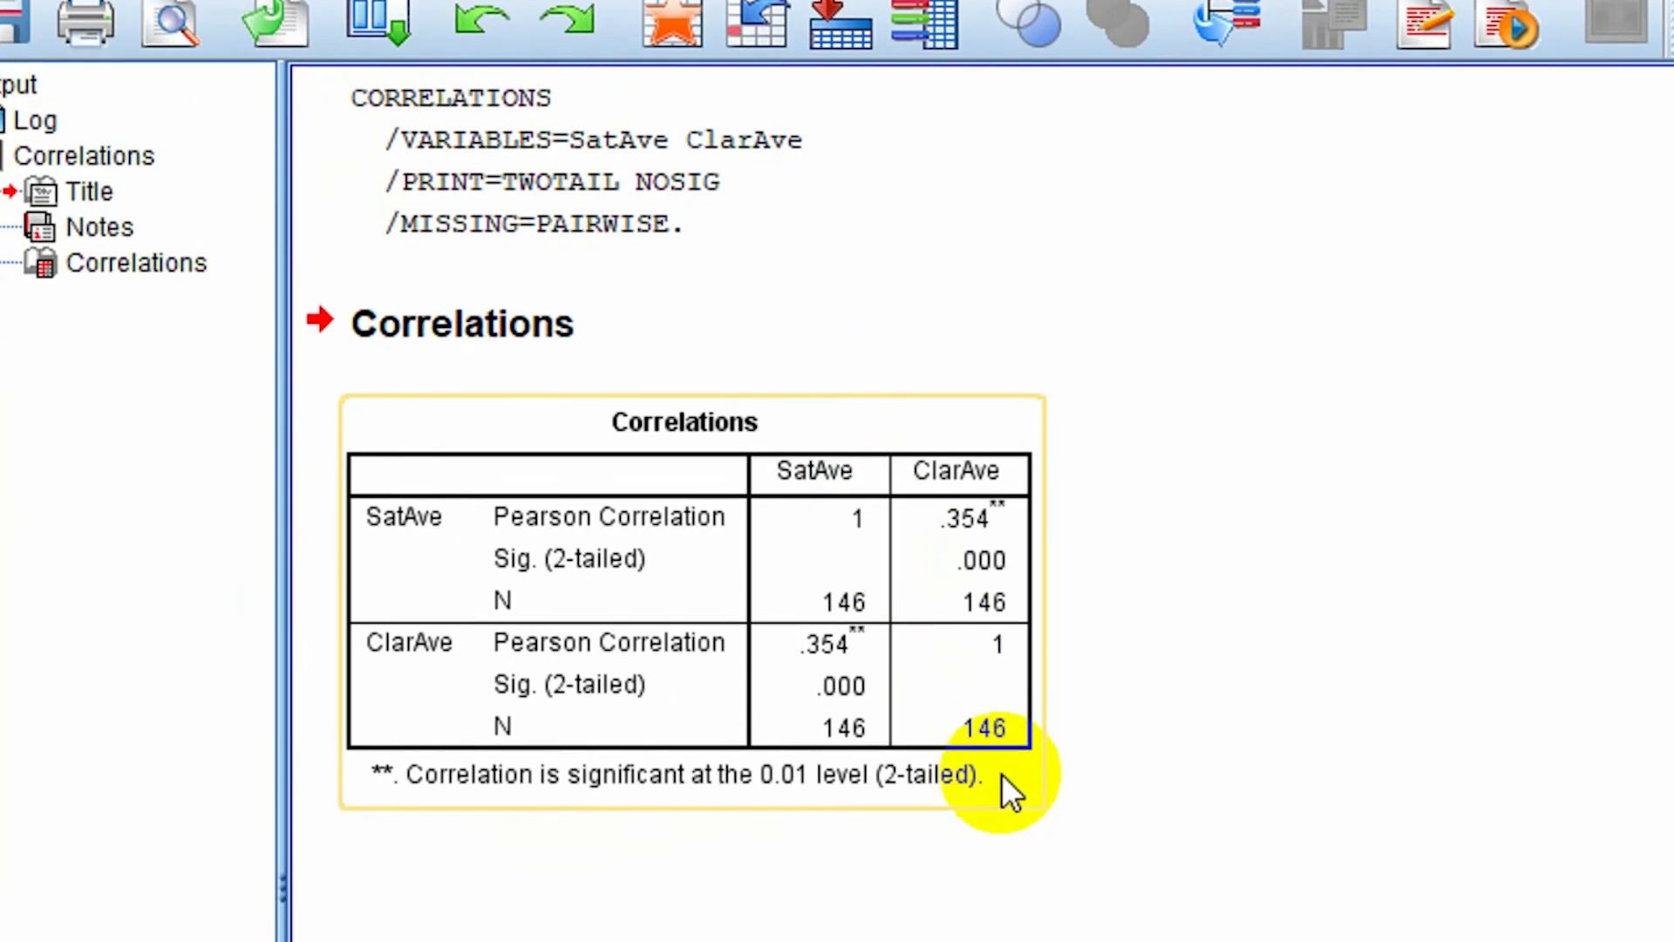
pyautogui.scroll(-3)
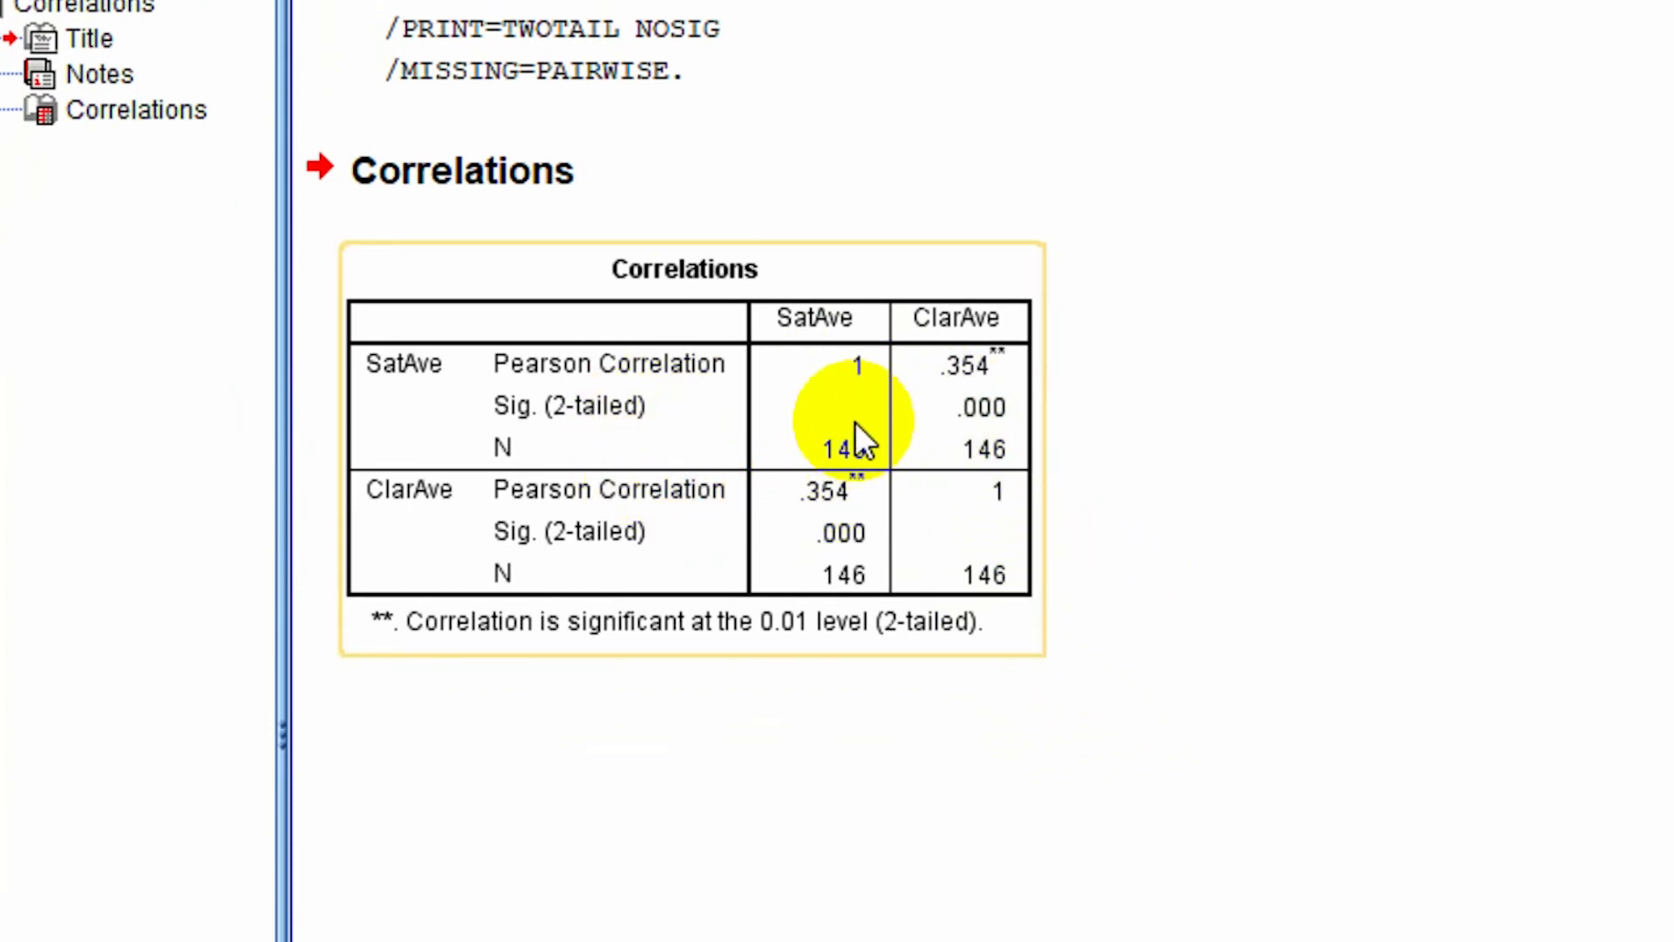
pyautogui.moveTo(857, 440)
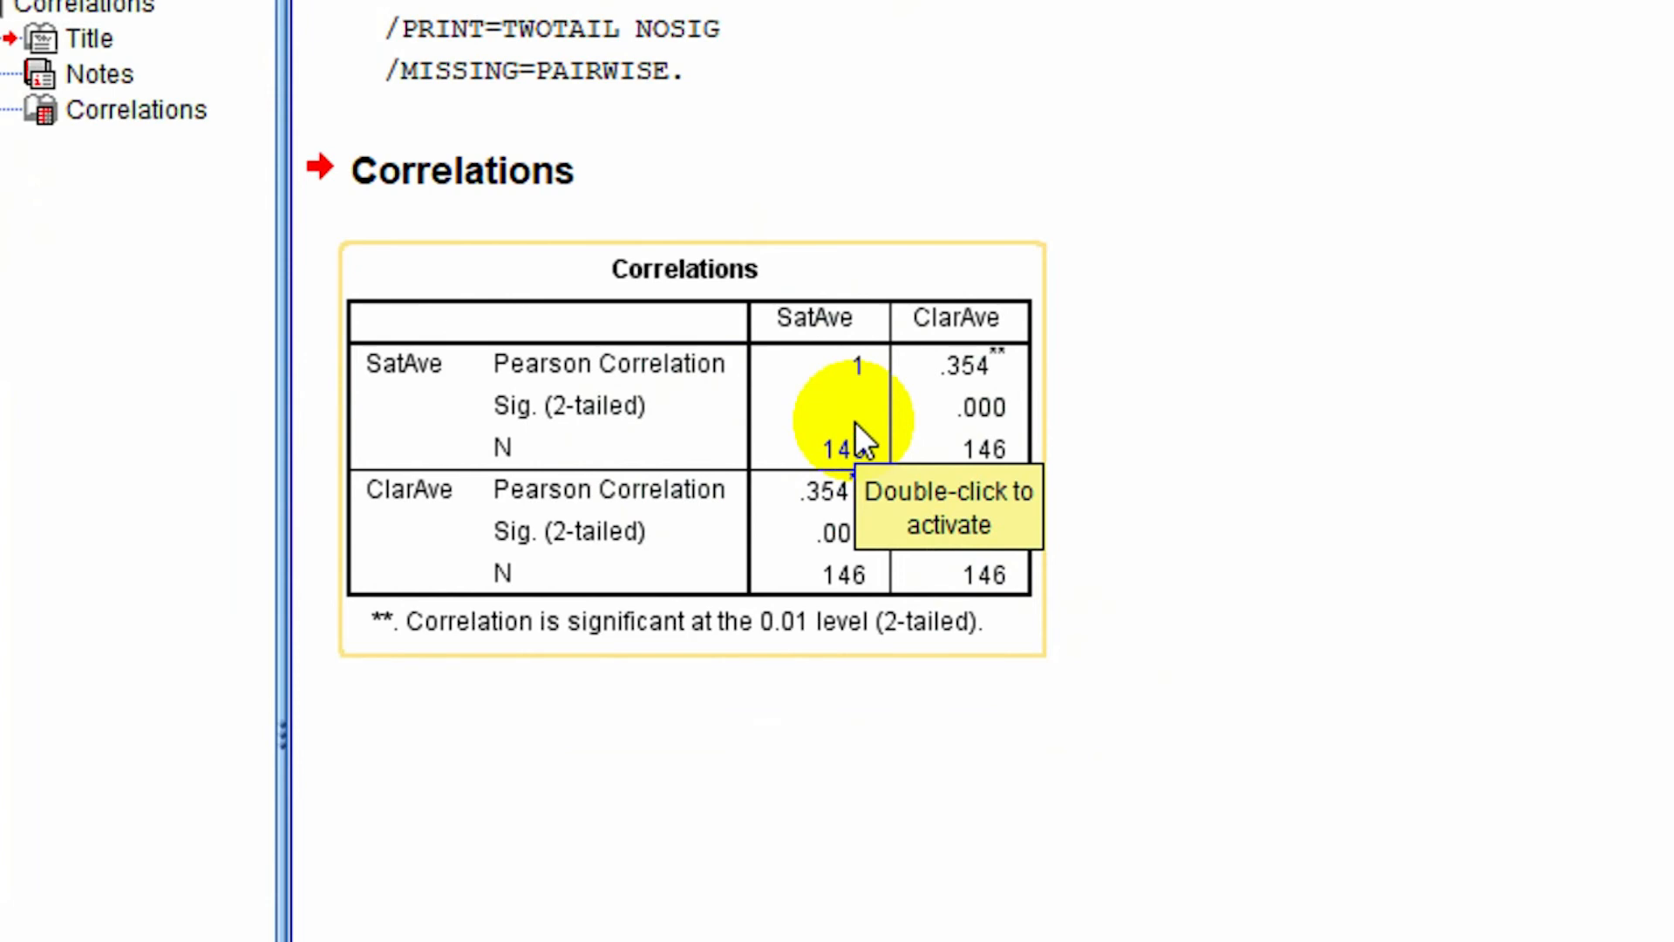